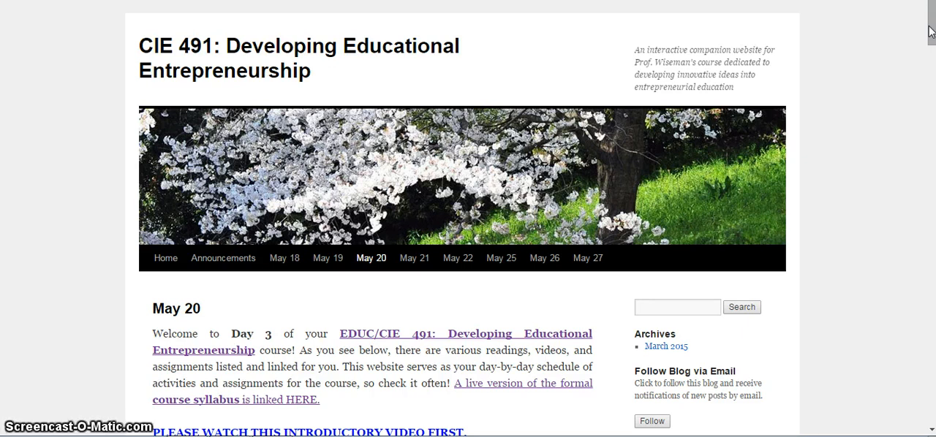
- Scroll the May 20 page so the welcome text, Objectives heading and its bullet list show
{"action": "scroll", "scroll_direction": "down", "scroll_amount": 3}
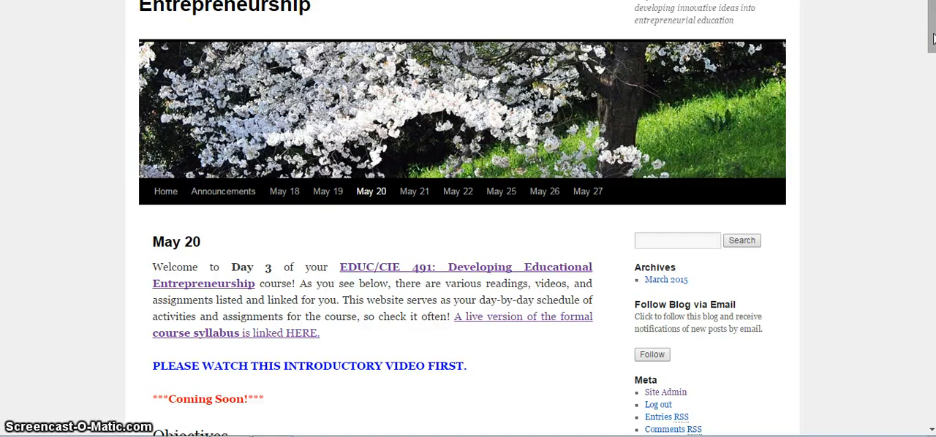
{"action": "scroll", "scroll_direction": "up", "scroll_amount": 3}
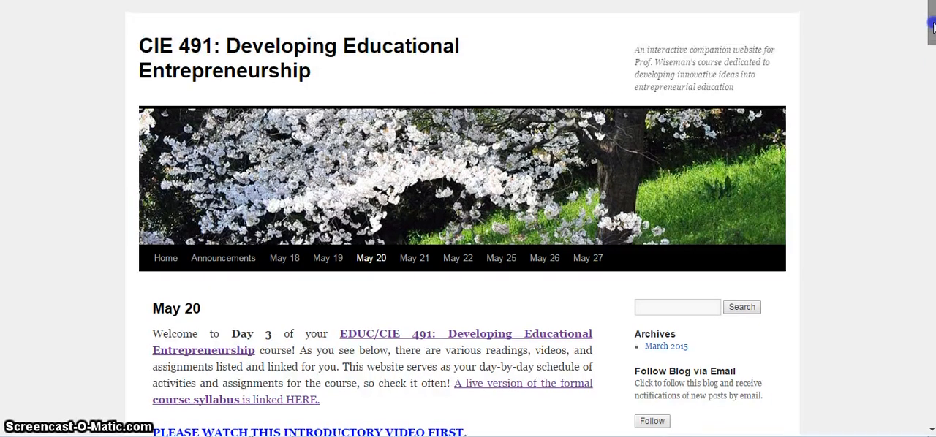
{"action": "scroll", "scroll_direction": "down", "scroll_amount": 3}
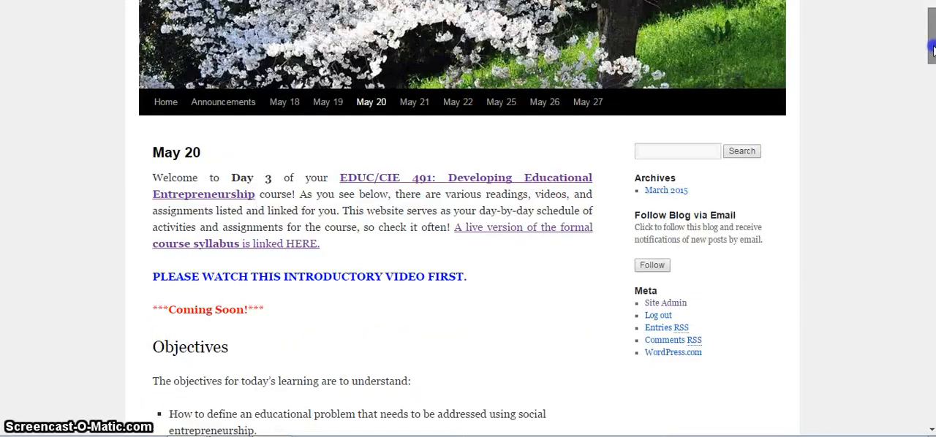
{"action": "scroll", "scroll_direction": "down", "scroll_amount": 3}
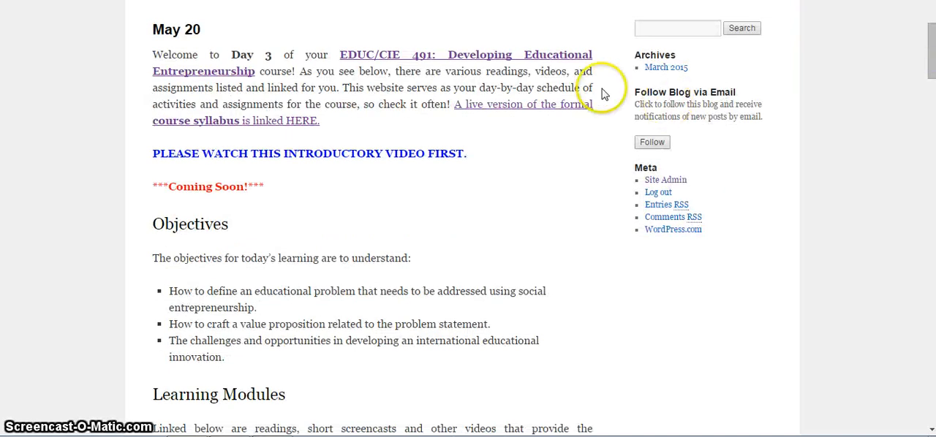
{"action": "mouse_move", "coordinate": [466, 84]}
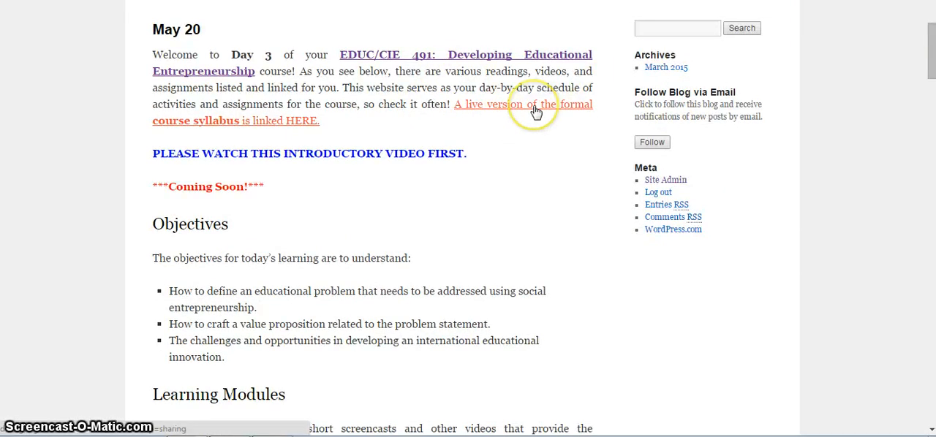
{"action": "mouse_move", "coordinate": [527, 115]}
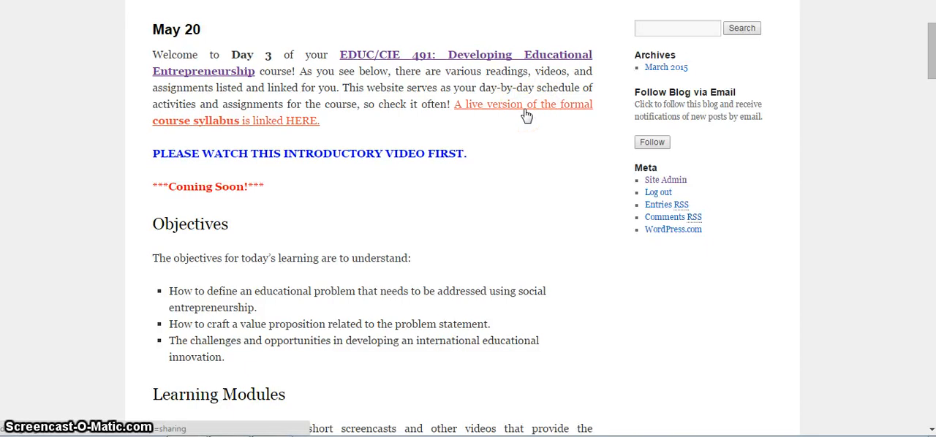
{"action": "mouse_move", "coordinate": [524, 104]}
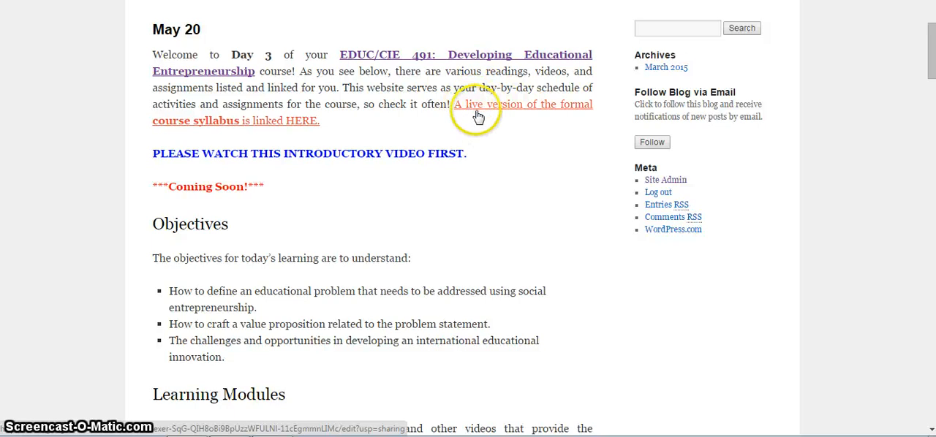
{"action": "mouse_move", "coordinate": [481, 132]}
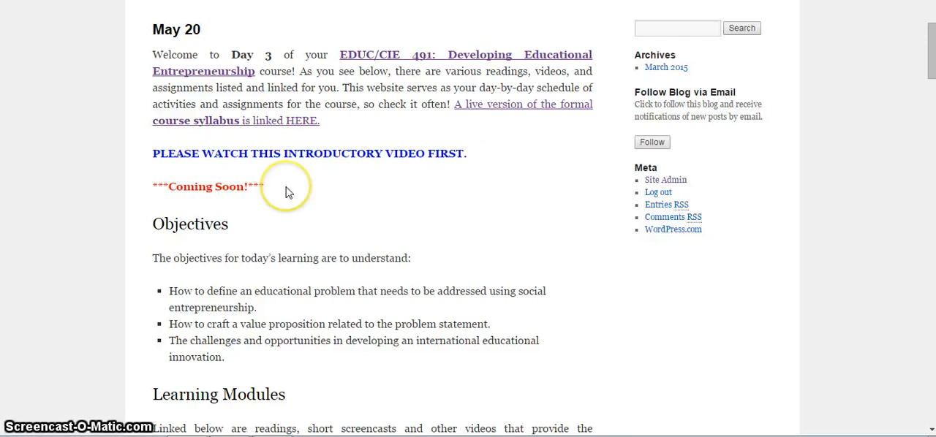
{"action": "mouse_move", "coordinate": [170, 211]}
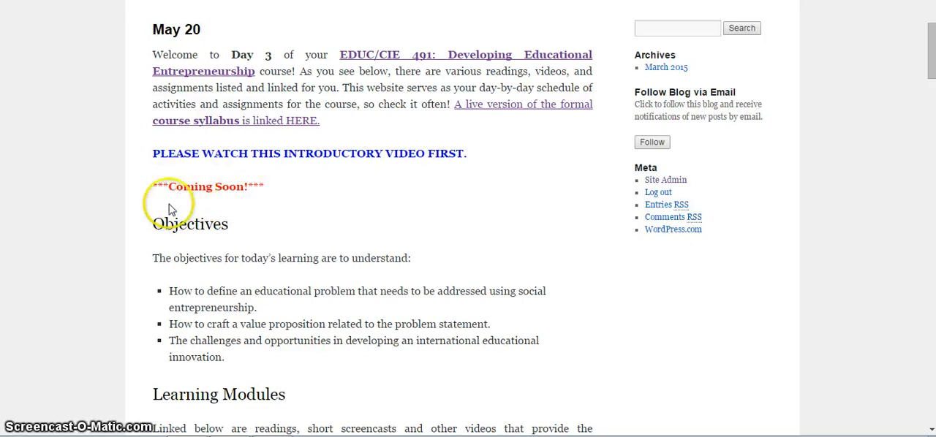
{"action": "mouse_move", "coordinate": [225, 193]}
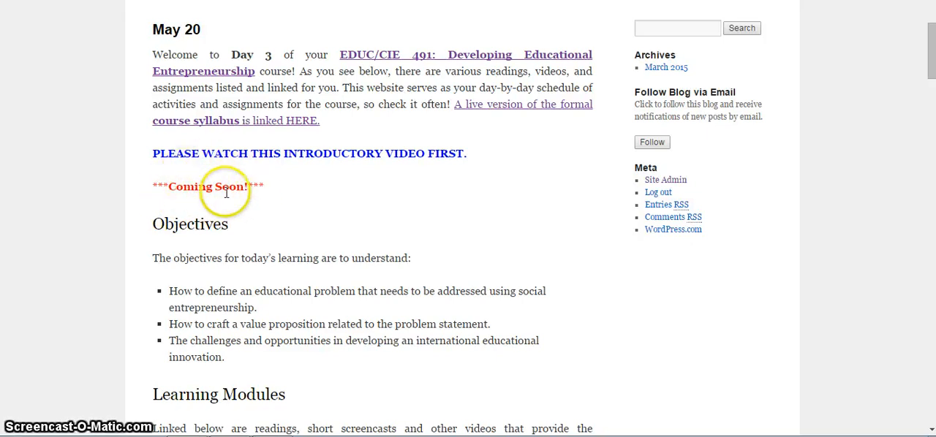
{"action": "mouse_move", "coordinate": [632, 152]}
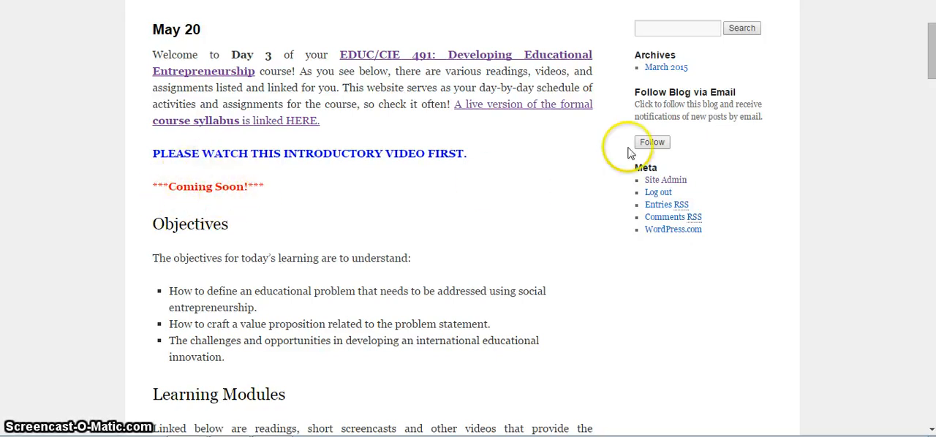
- Scroll down to the Learning Modules heading and Module 3.1: Creating a Plan for Social Impact
{"action": "scroll", "scroll_direction": "down", "scroll_amount": 3}
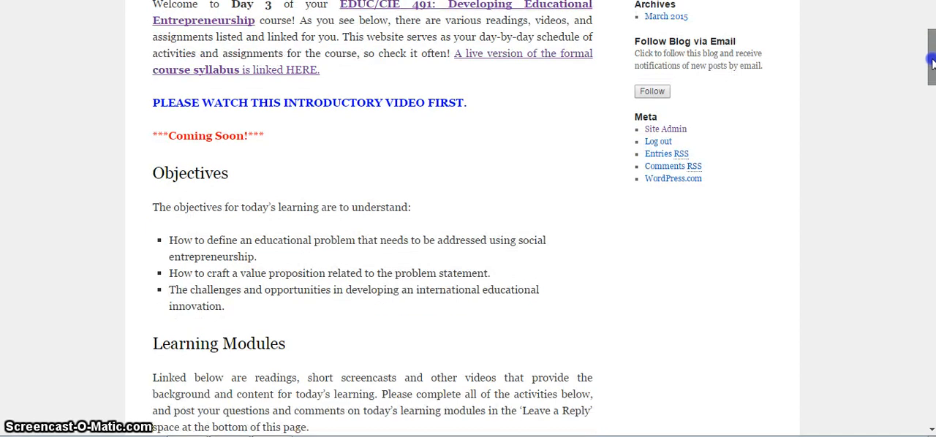
{"action": "scroll", "scroll_direction": "down", "scroll_amount": 3}
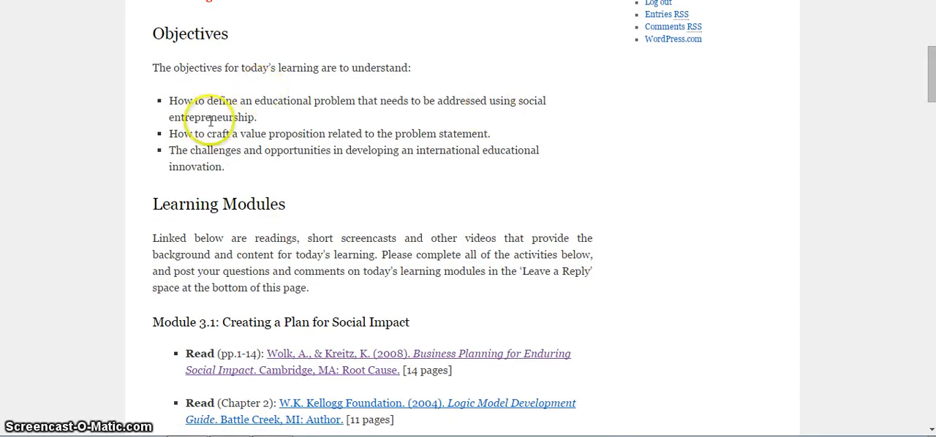
{"action": "mouse_move", "coordinate": [266, 114]}
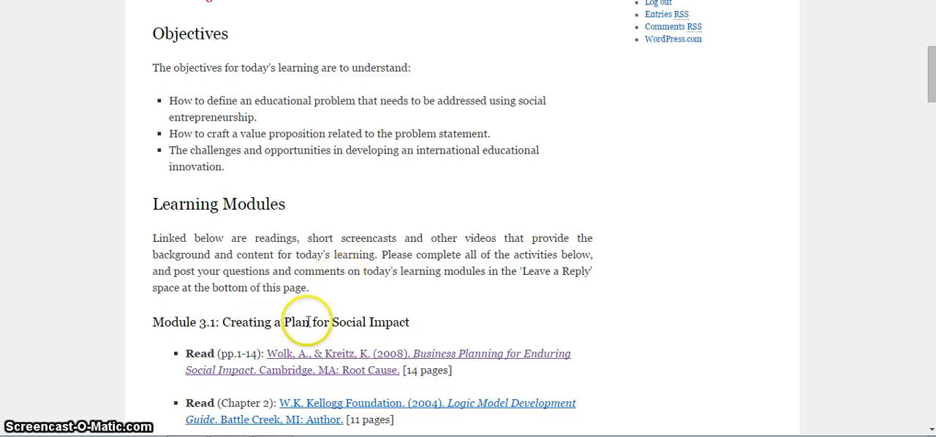
{"action": "mouse_move", "coordinate": [354, 322]}
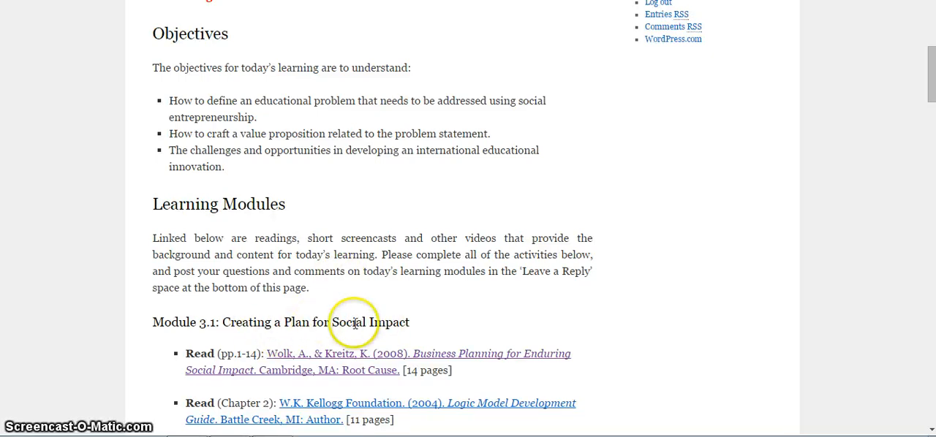
{"action": "mouse_move", "coordinate": [471, 297]}
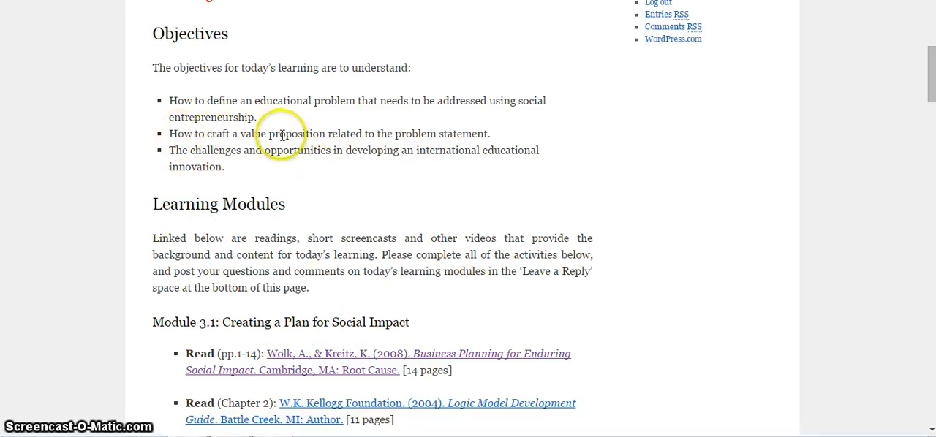
{"action": "mouse_move", "coordinate": [612, 135]}
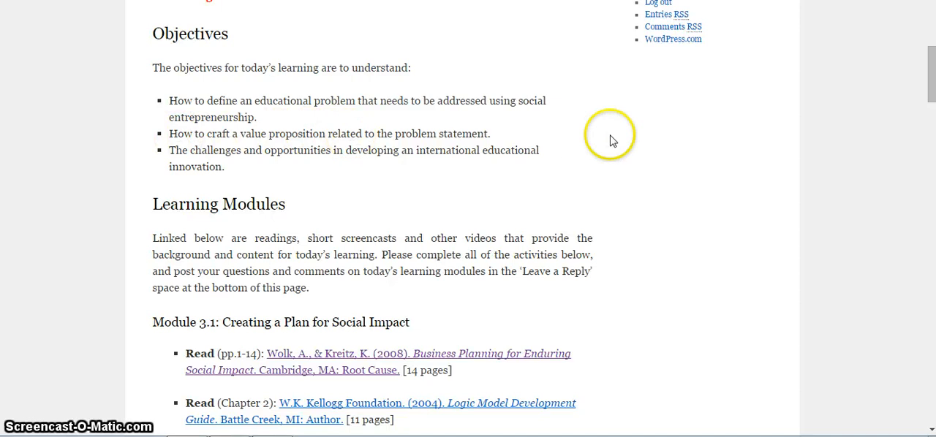
- Scroll past Module 3.2 to the Module 3.3 Disruptive Innovation reading and its embedded video
{"action": "scroll", "scroll_direction": "down", "scroll_amount": 3}
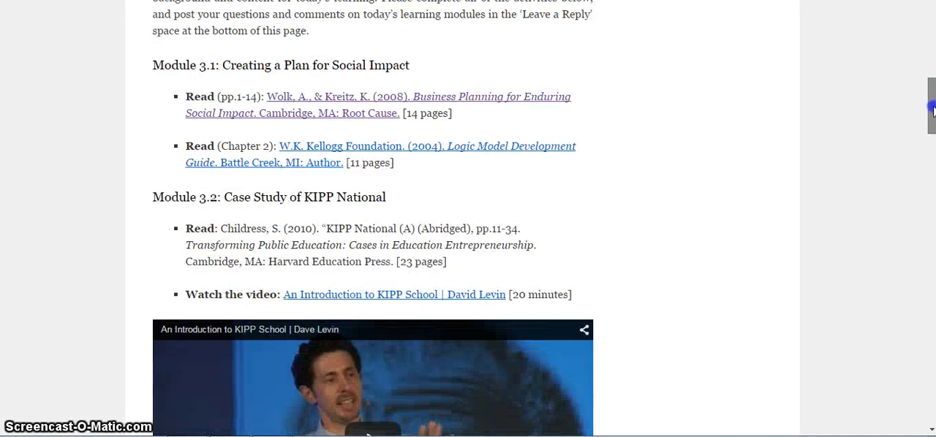
{"action": "scroll", "scroll_direction": "down", "scroll_amount": 3}
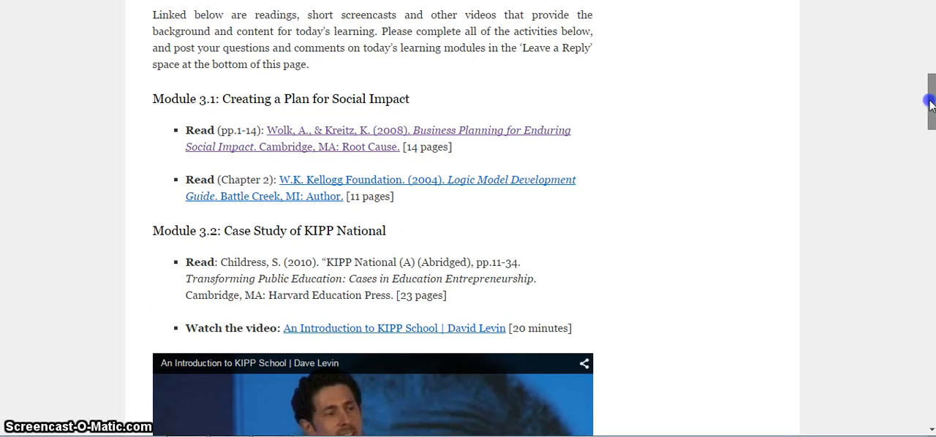
{"action": "scroll", "scroll_direction": "down", "scroll_amount": 3}
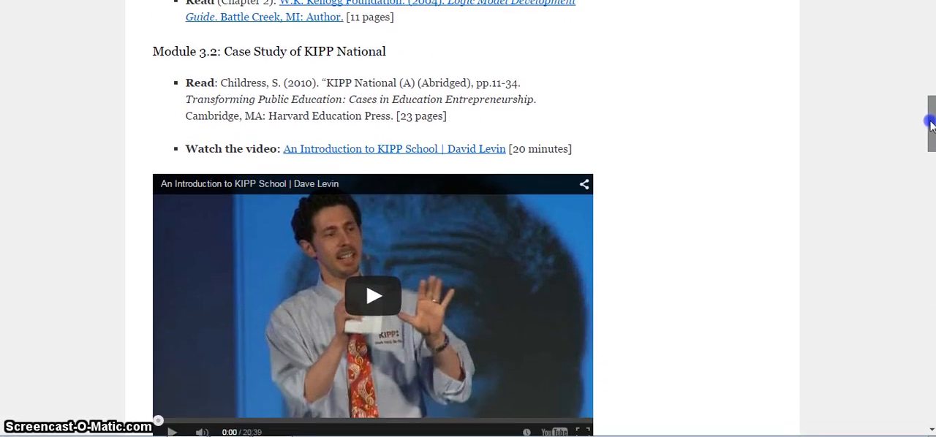
{"action": "scroll", "scroll_direction": "down", "scroll_amount": 3}
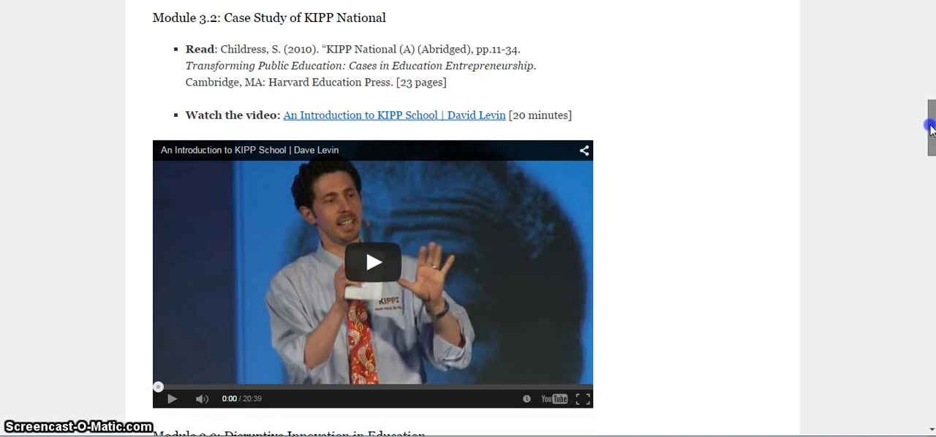
{"action": "scroll", "scroll_direction": "down", "scroll_amount": 3}
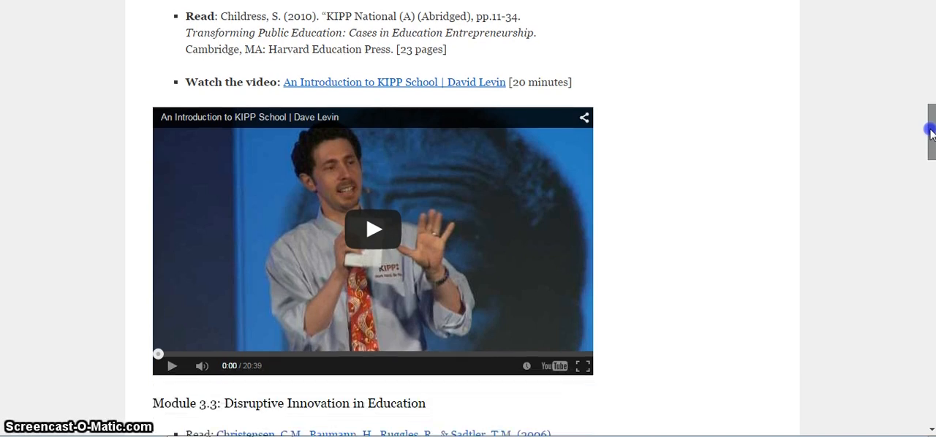
{"action": "scroll", "scroll_direction": "down", "scroll_amount": 3}
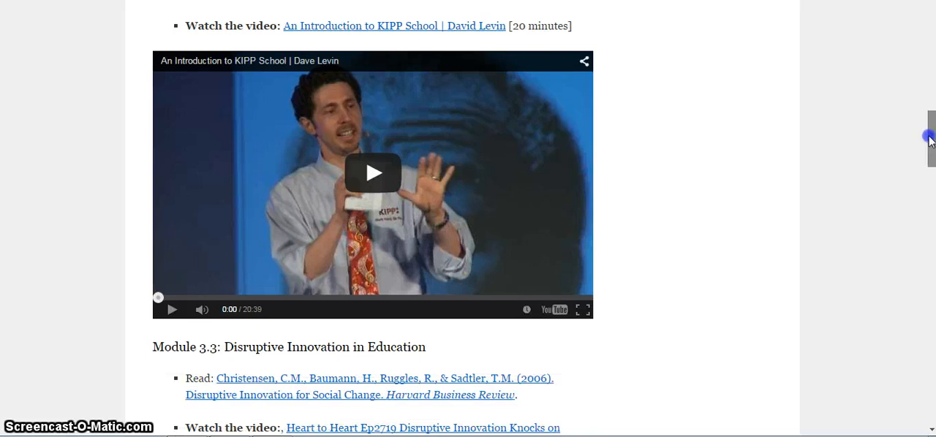
{"action": "scroll", "scroll_direction": "down", "scroll_amount": 3}
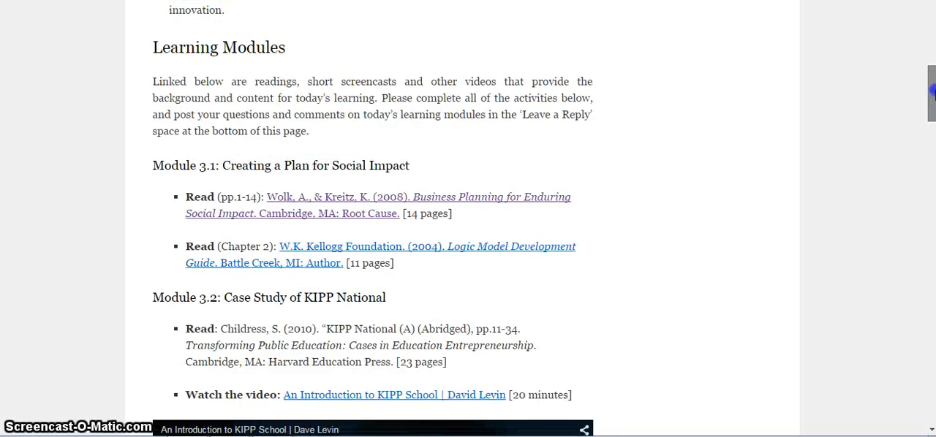
{"action": "scroll", "scroll_direction": "up", "scroll_amount": 3}
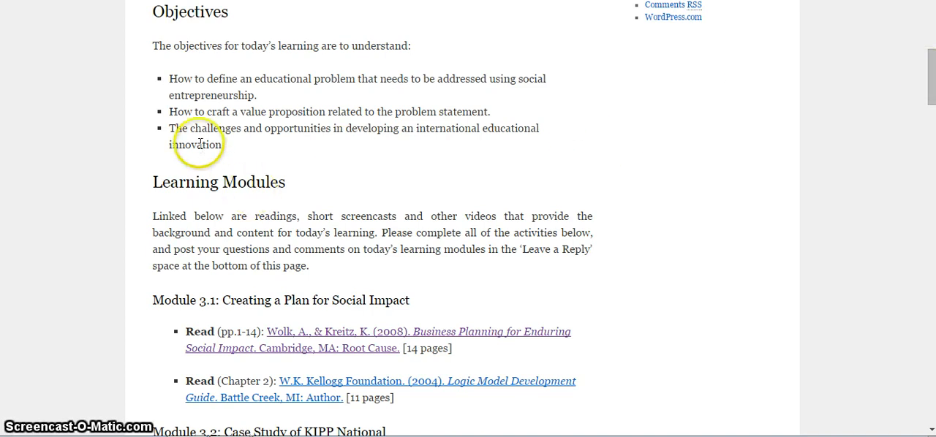
{"action": "mouse_move", "coordinate": [389, 155]}
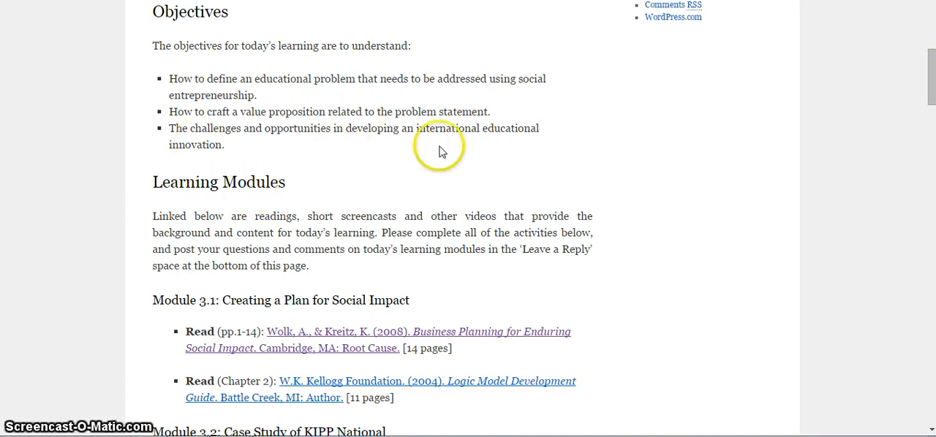
- Scroll further down past the Module 3.3 video to the Application Activities heading
{"action": "scroll", "scroll_direction": "down", "scroll_amount": 3}
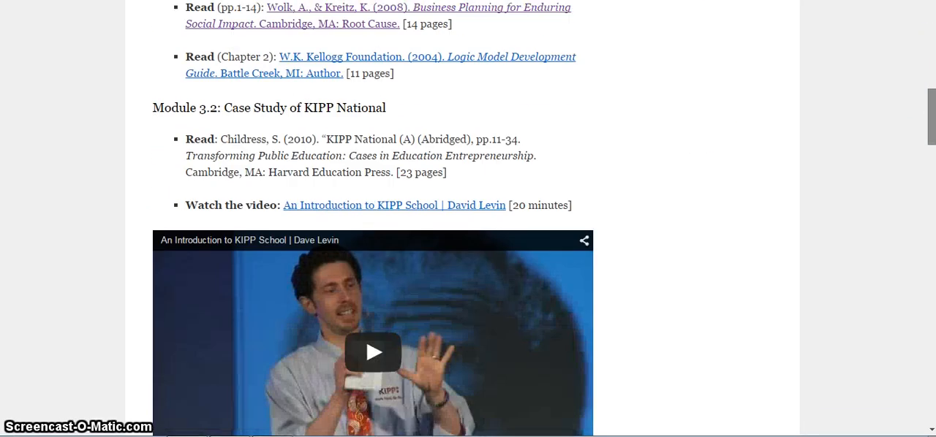
{"action": "scroll", "scroll_direction": "down", "scroll_amount": 3}
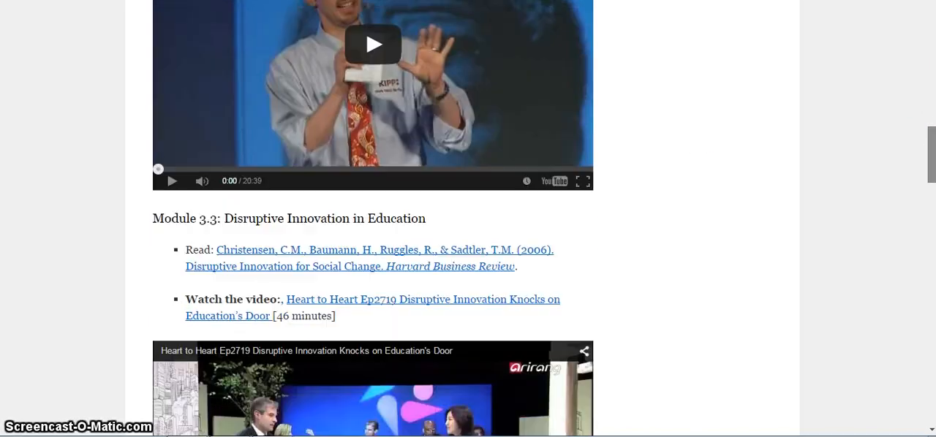
{"action": "scroll", "scroll_direction": "down", "scroll_amount": 3}
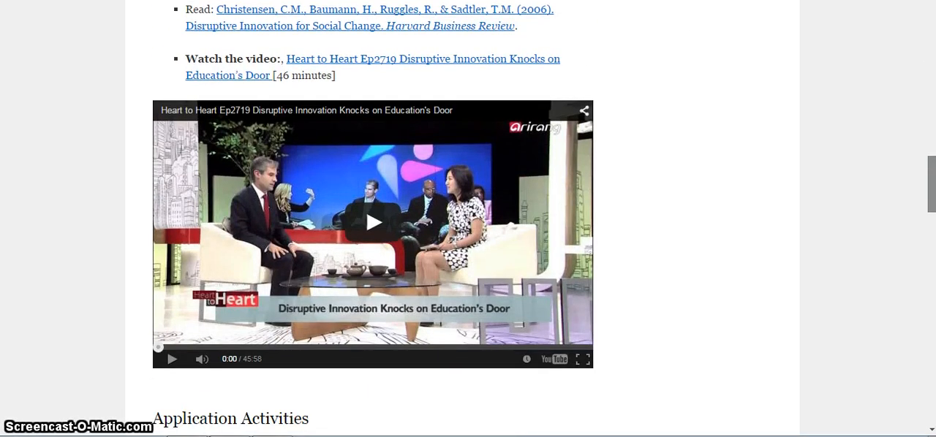
{"action": "mouse_move", "coordinate": [500, 192]}
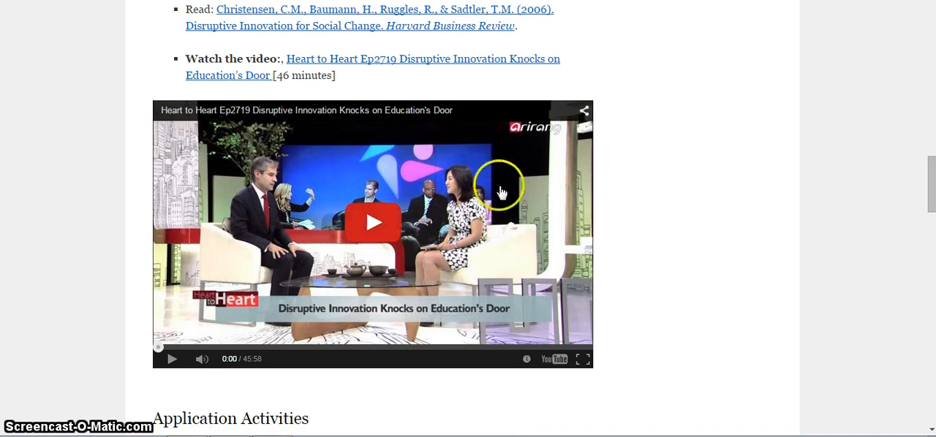
{"action": "mouse_move", "coordinate": [875, 163]}
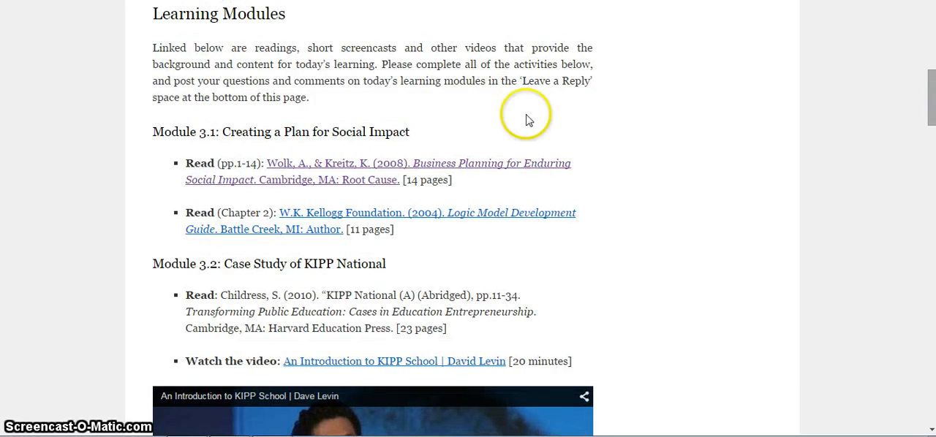
{"action": "mouse_move", "coordinate": [310, 132]}
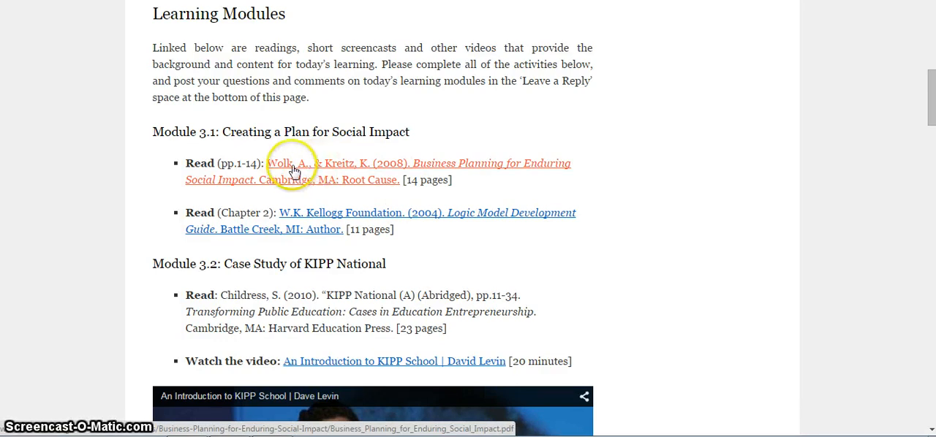
{"action": "mouse_move", "coordinate": [412, 173]}
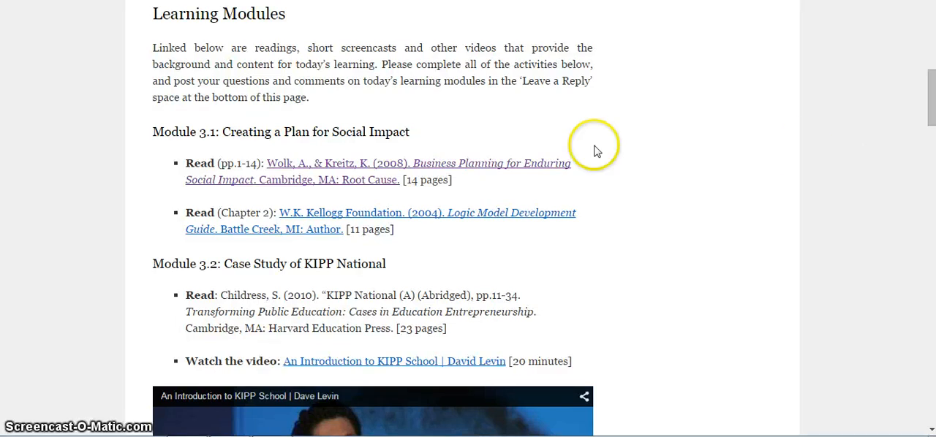
{"action": "mouse_move", "coordinate": [602, 183]}
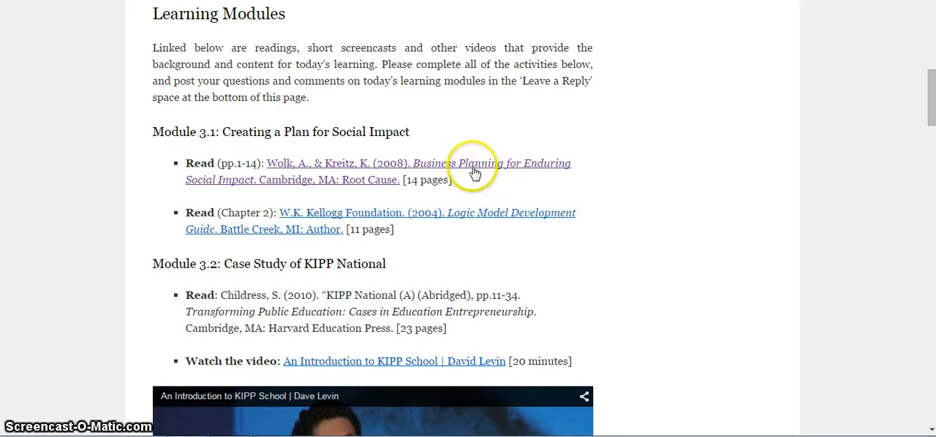
{"action": "mouse_move", "coordinate": [526, 184]}
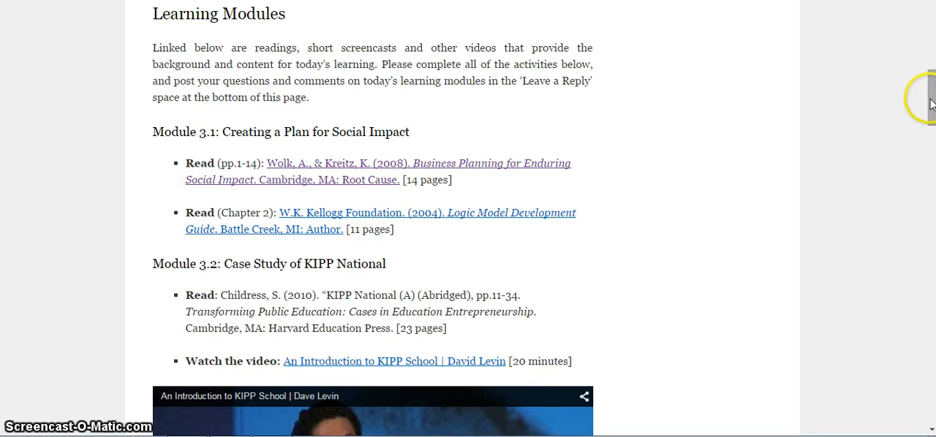
- Scroll to the Module 3.2 KIPP National case study and its 20-minute Dave Levin video
{"action": "scroll", "scroll_direction": "down", "scroll_amount": 3}
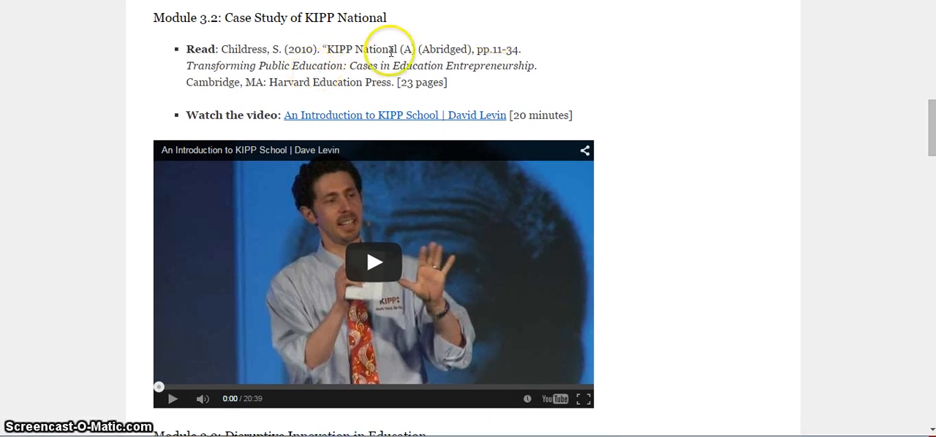
{"action": "mouse_move", "coordinate": [328, 50]}
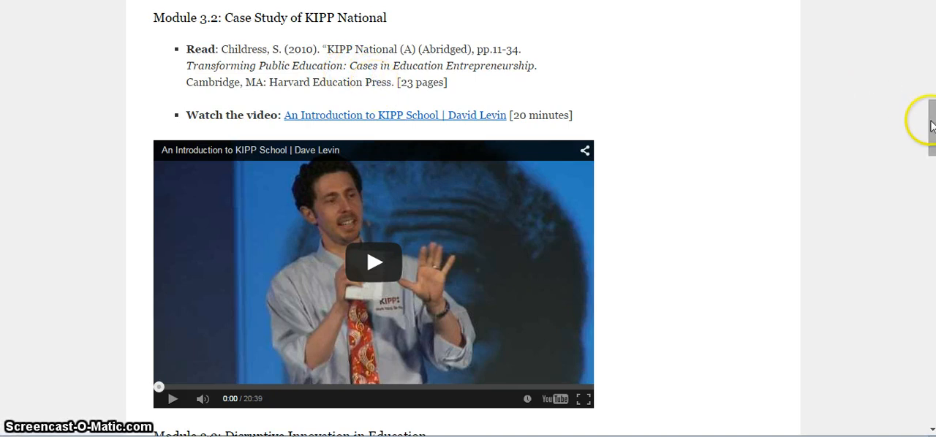
{"action": "mouse_move", "coordinate": [481, 100]}
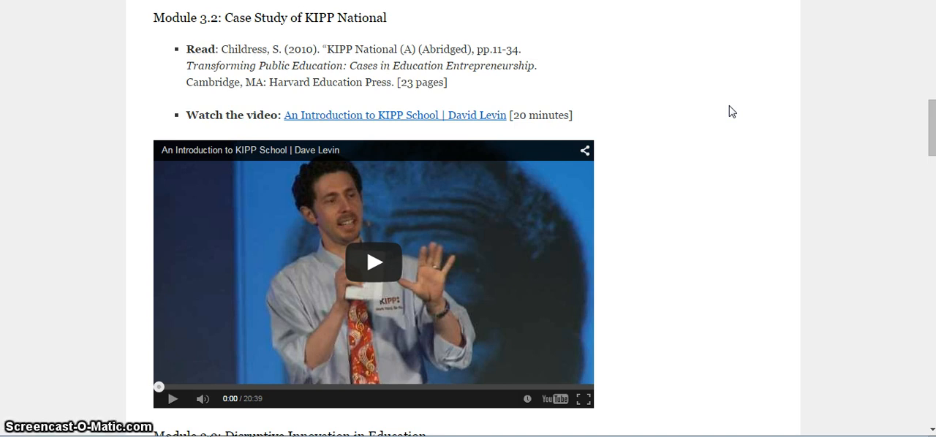
{"action": "scroll", "scroll_direction": "up", "scroll_amount": 3}
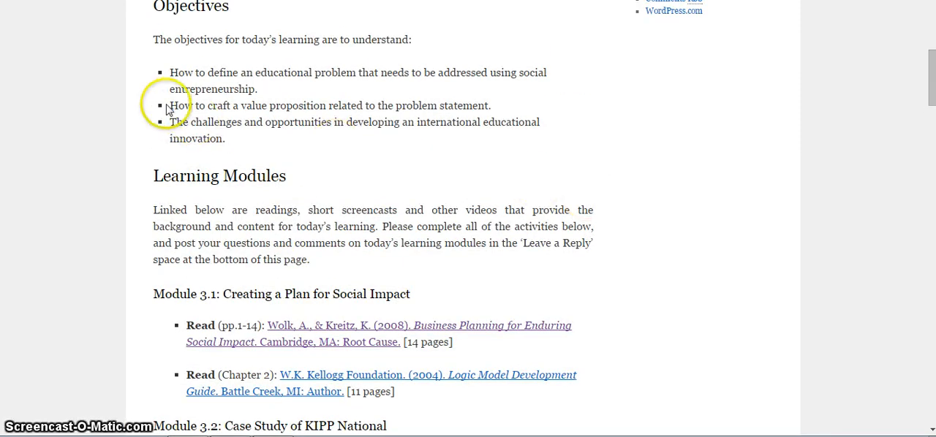
{"action": "left_click_drag", "start_coordinate": [170, 105], "coordinate": [492, 106]}
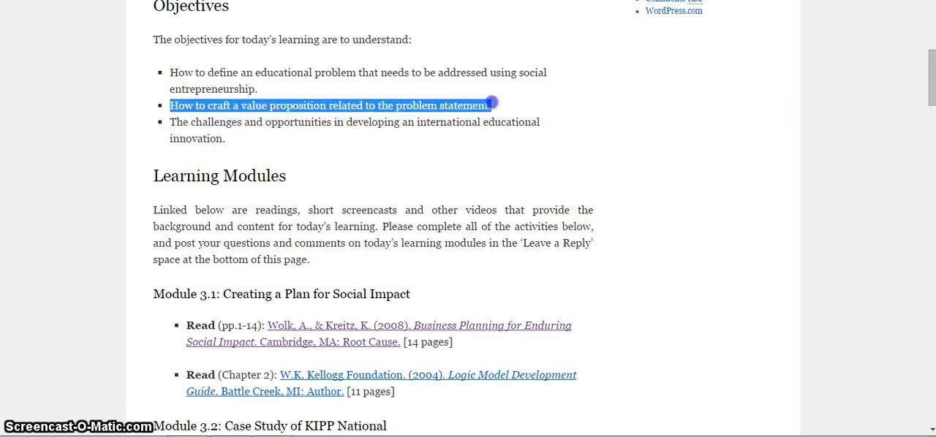
{"action": "mouse_move", "coordinate": [492, 103]}
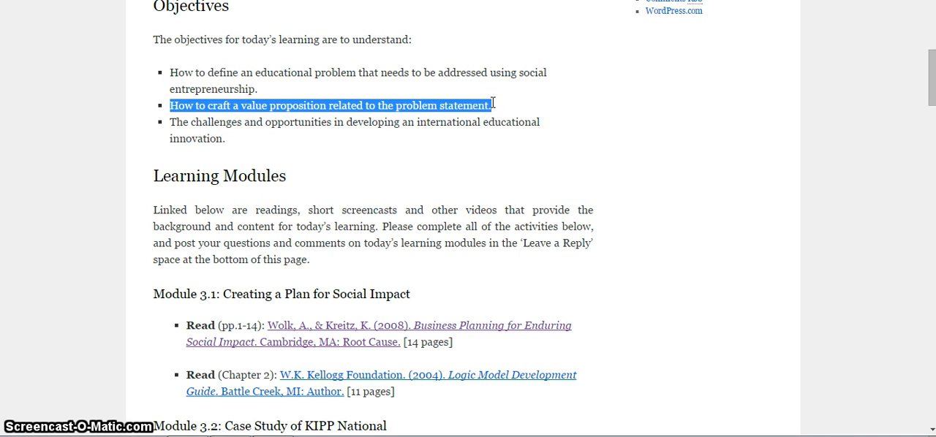
{"action": "double_click", "coordinate": [216, 73]}
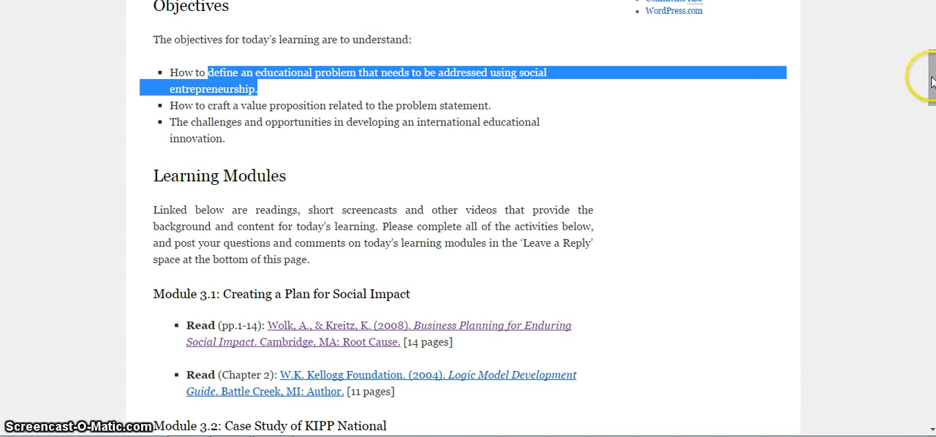
{"action": "scroll", "scroll_direction": "down", "scroll_amount": 3}
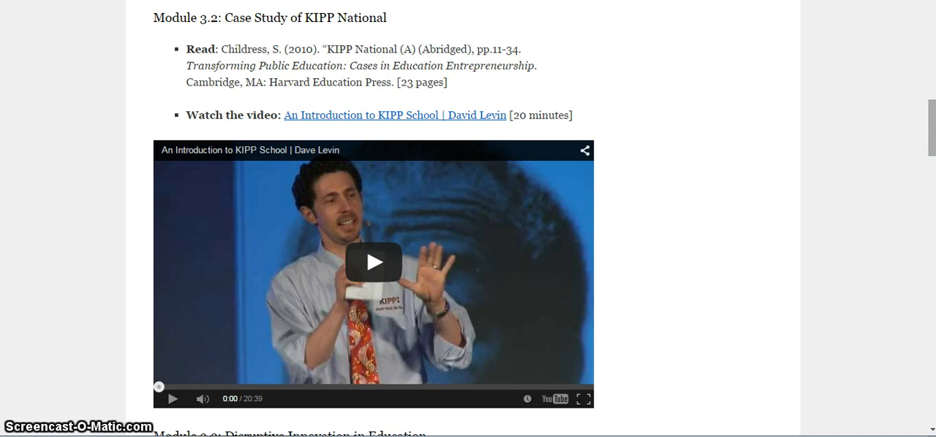
{"action": "mouse_move", "coordinate": [930, 131]}
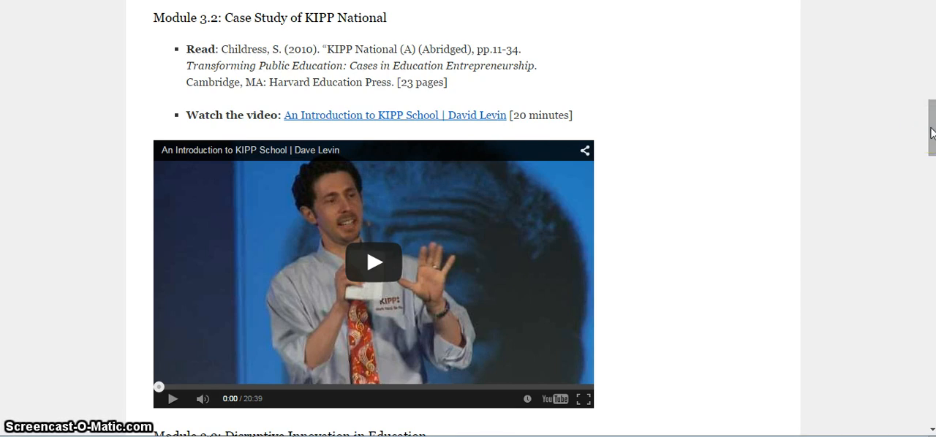
- Scroll to Module 3.3's Harvard Business Review reading and the 46-minute Heart to Heart video
{"action": "scroll", "scroll_direction": "down", "scroll_amount": 3}
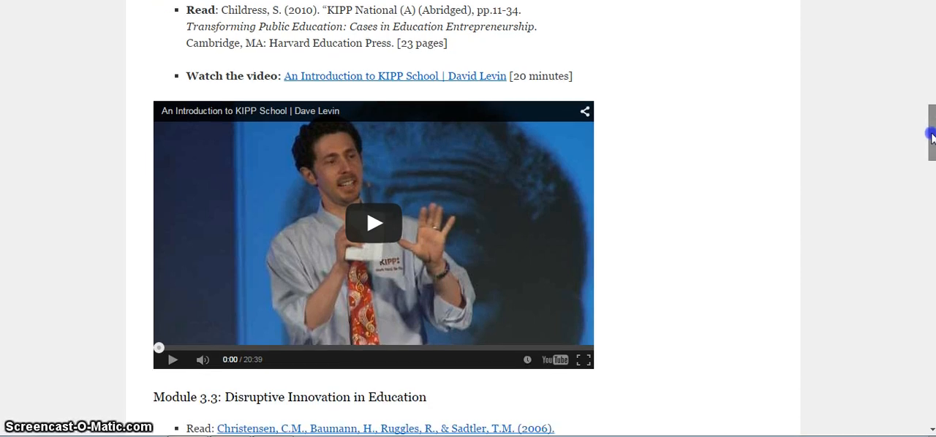
{"action": "scroll", "scroll_direction": "down", "scroll_amount": 3}
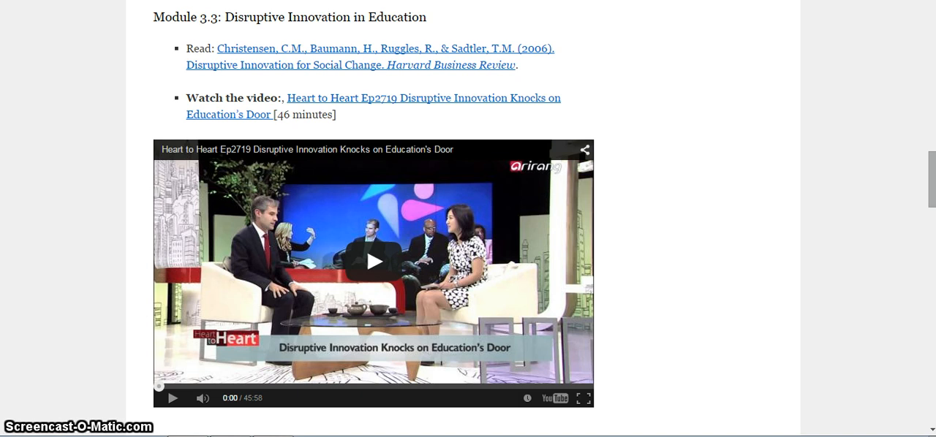
{"action": "mouse_move", "coordinate": [799, 141]}
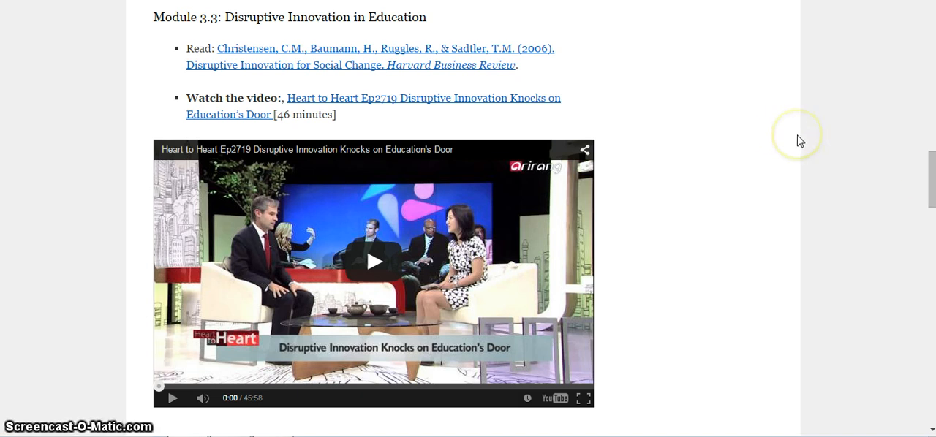
{"action": "mouse_move", "coordinate": [623, 101]}
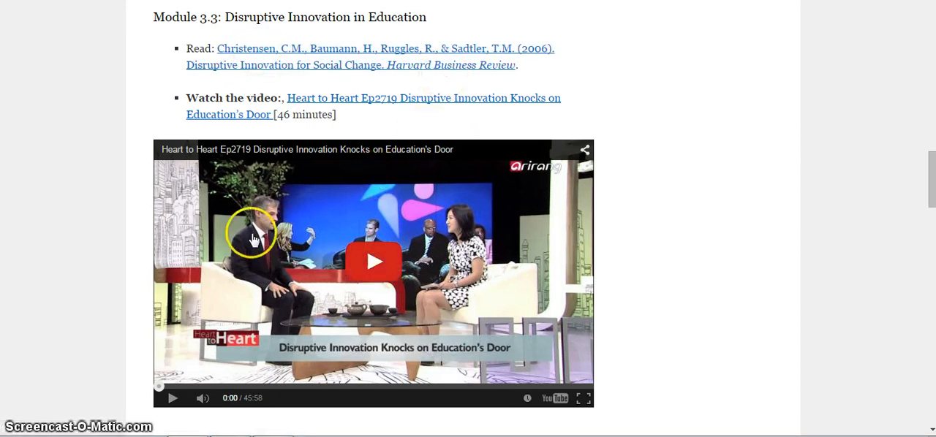
{"action": "mouse_move", "coordinate": [600, 223]}
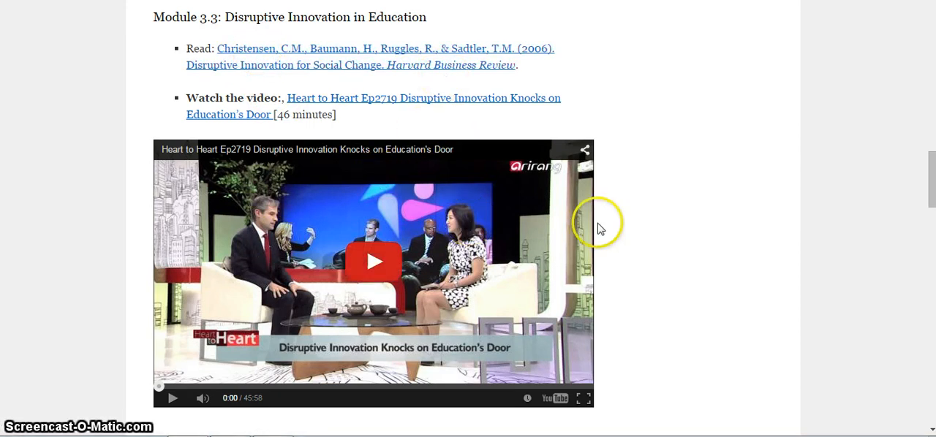
{"action": "mouse_move", "coordinate": [676, 209]}
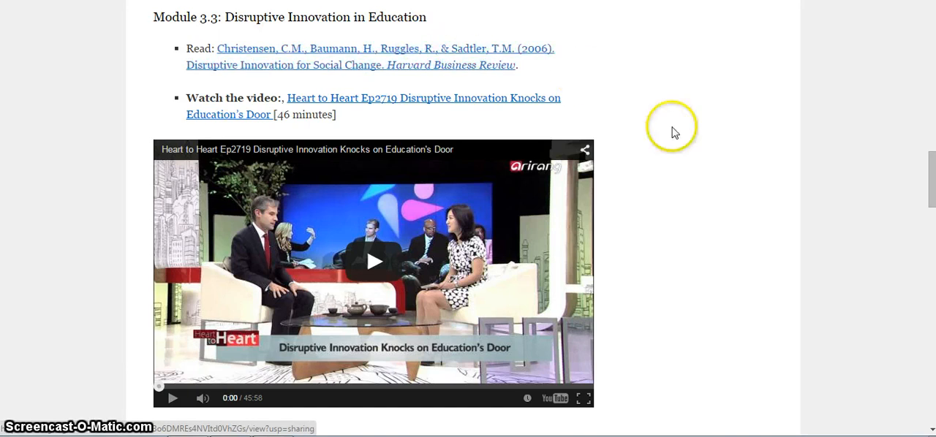
{"action": "mouse_move", "coordinate": [671, 160]}
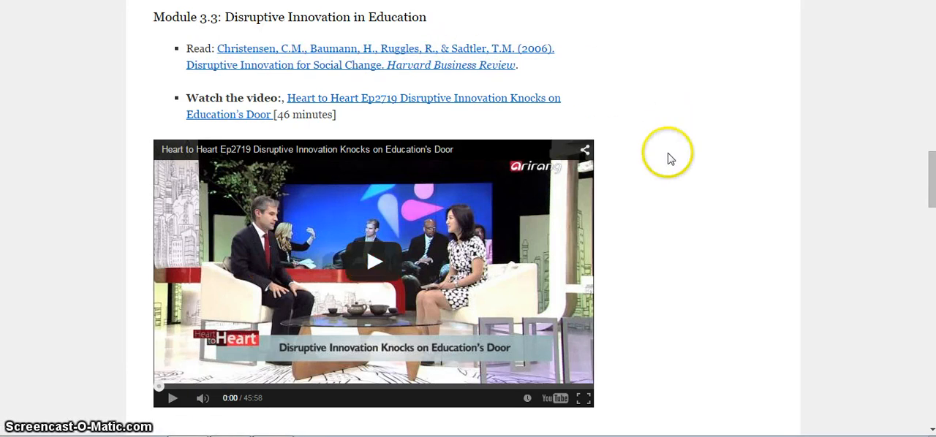
{"action": "mouse_move", "coordinate": [667, 227]}
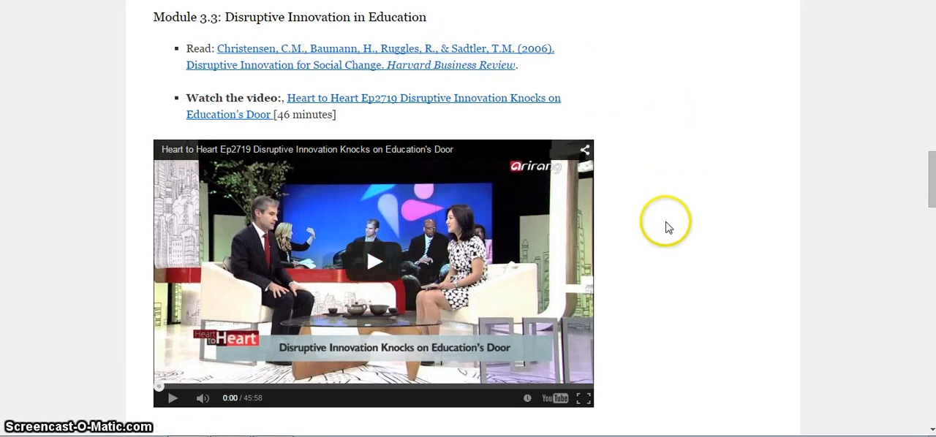
{"action": "mouse_move", "coordinate": [421, 251]}
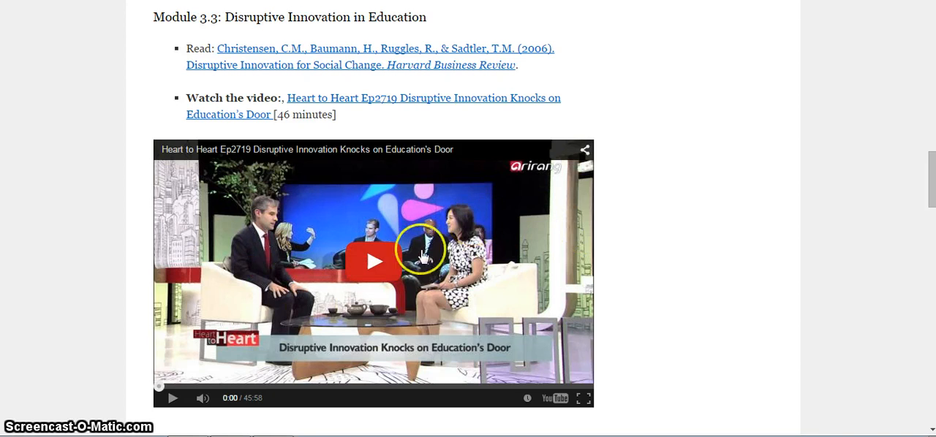
{"action": "mouse_move", "coordinate": [286, 302]}
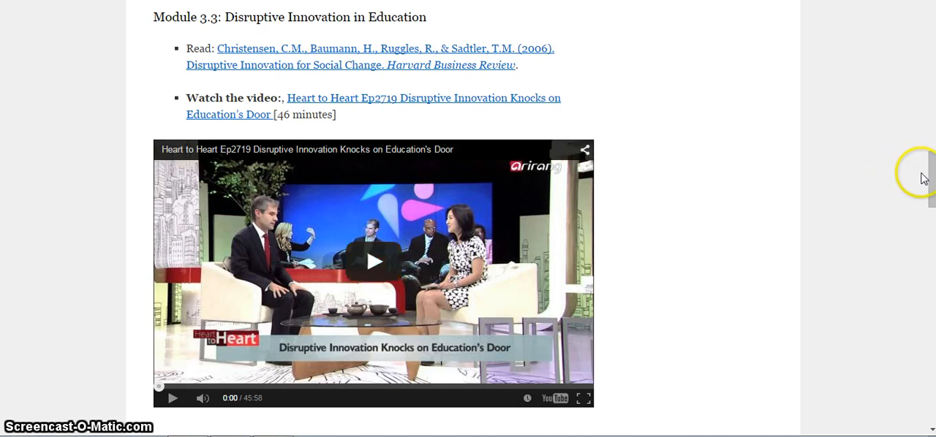
- Scroll through the embedded Day 3 Google Forms quiz down to the DRAFT Overview of Organization bullet
{"action": "scroll", "scroll_direction": "down", "scroll_amount": 3}
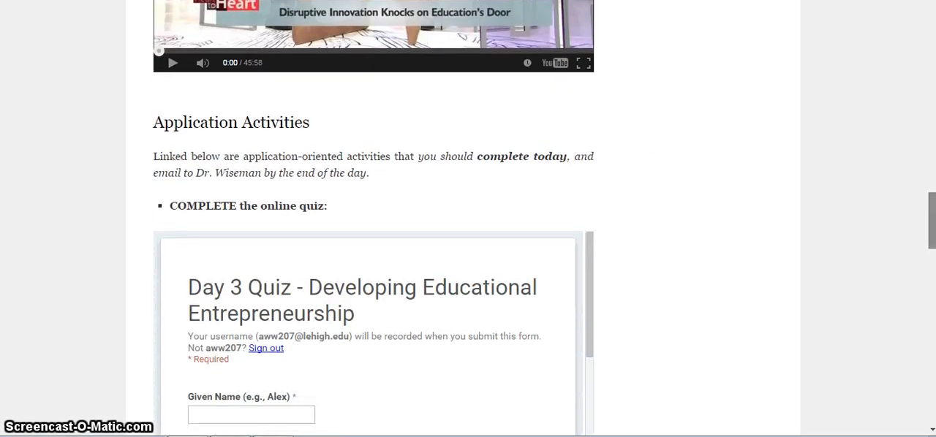
{"action": "scroll", "scroll_direction": "down", "scroll_amount": 3}
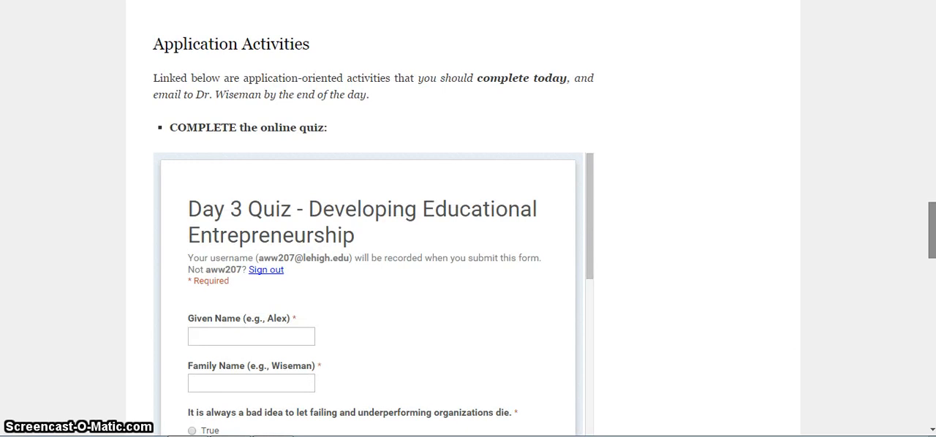
{"action": "scroll", "scroll_direction": "down", "scroll_amount": 3}
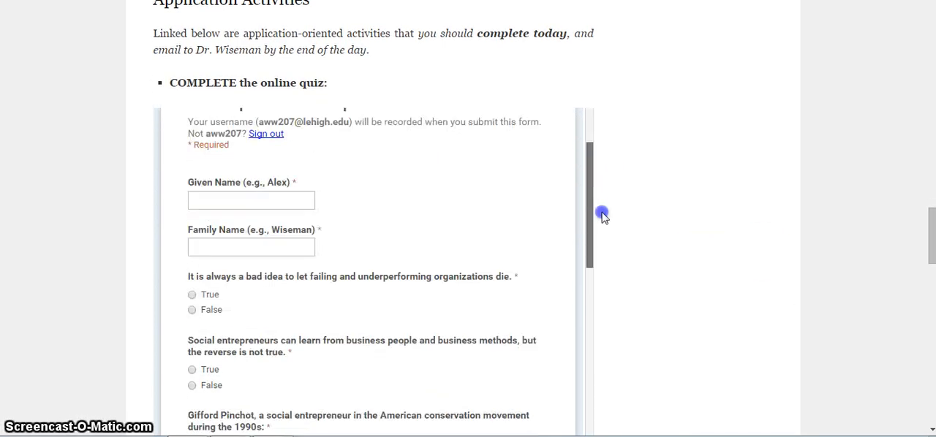
{"action": "scroll", "scroll_direction": "down", "scroll_amount": 3}
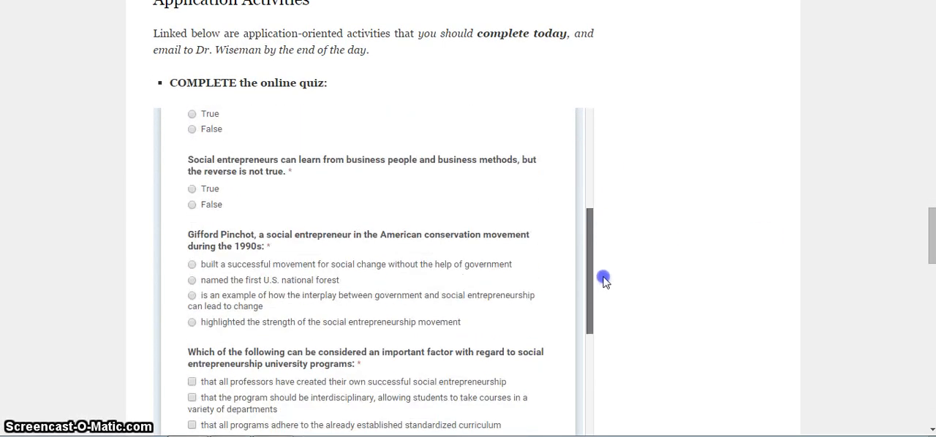
{"action": "scroll", "scroll_direction": "down", "scroll_amount": 3}
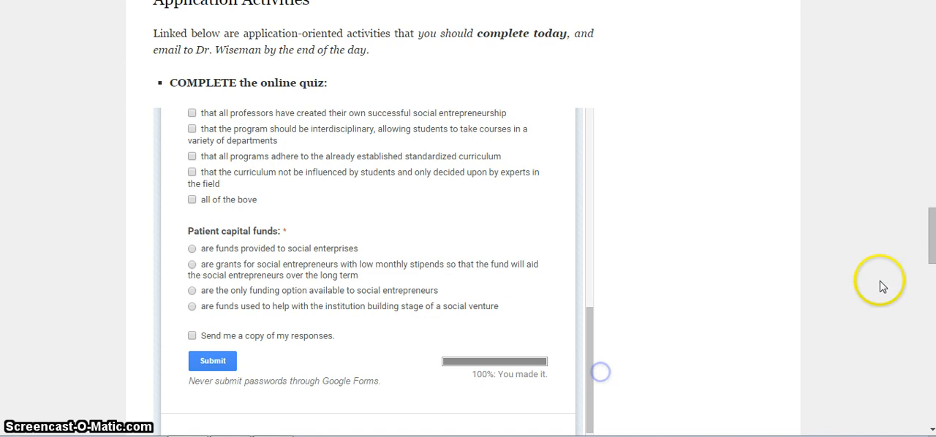
{"action": "scroll", "scroll_direction": "down", "scroll_amount": 3}
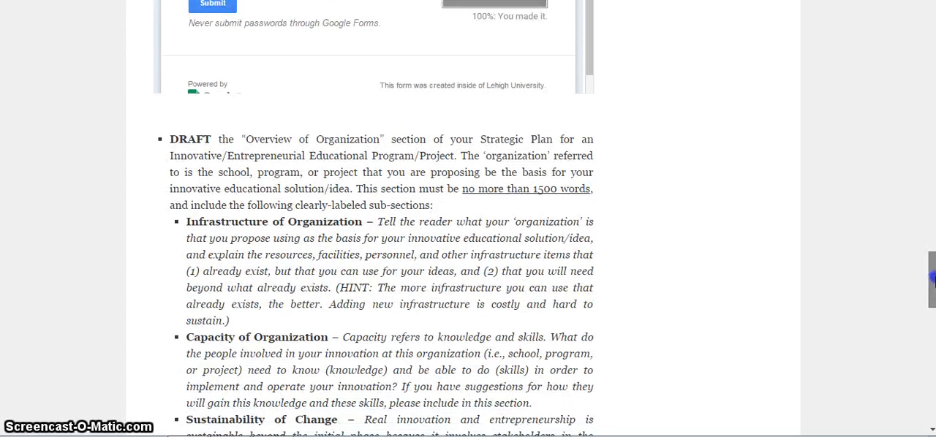
{"action": "scroll", "scroll_direction": "down", "scroll_amount": 3}
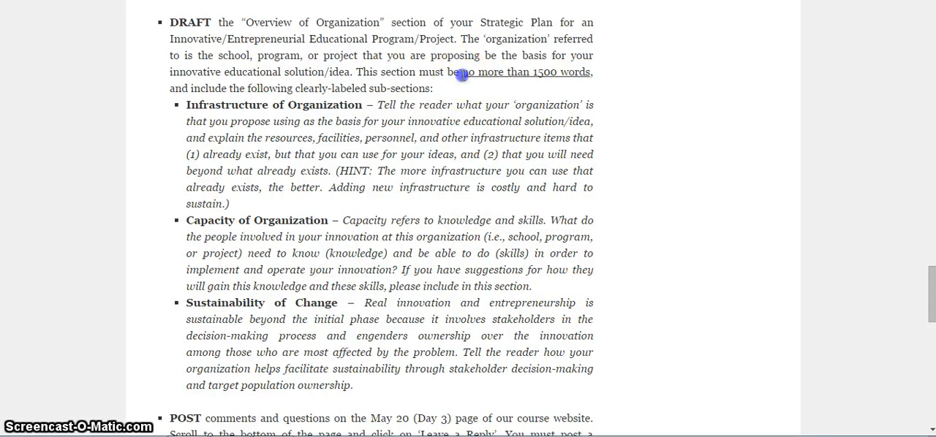
{"action": "left_click_drag", "start_coordinate": [462, 72], "coordinate": [592, 72]}
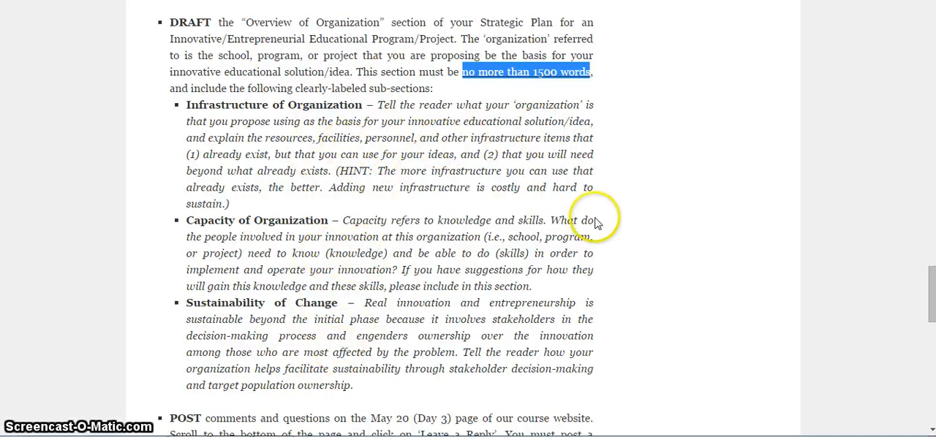
{"action": "mouse_move", "coordinate": [270, 105]}
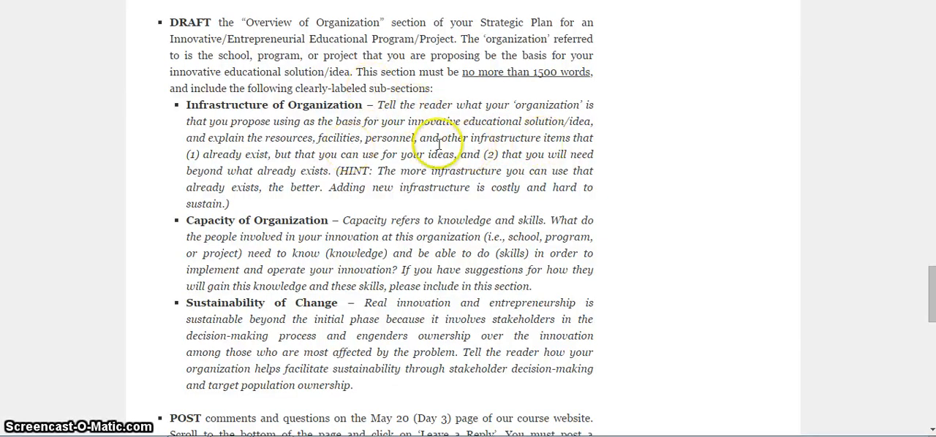
{"action": "mouse_move", "coordinate": [446, 152]}
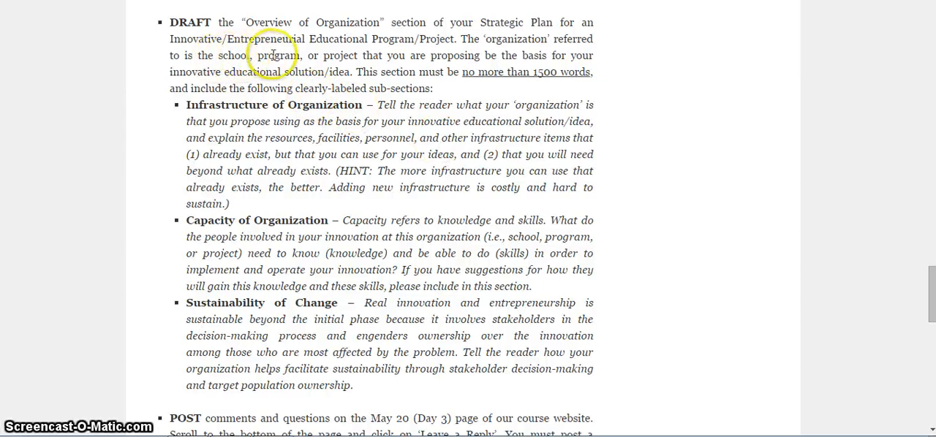
{"action": "mouse_move", "coordinate": [643, 147]}
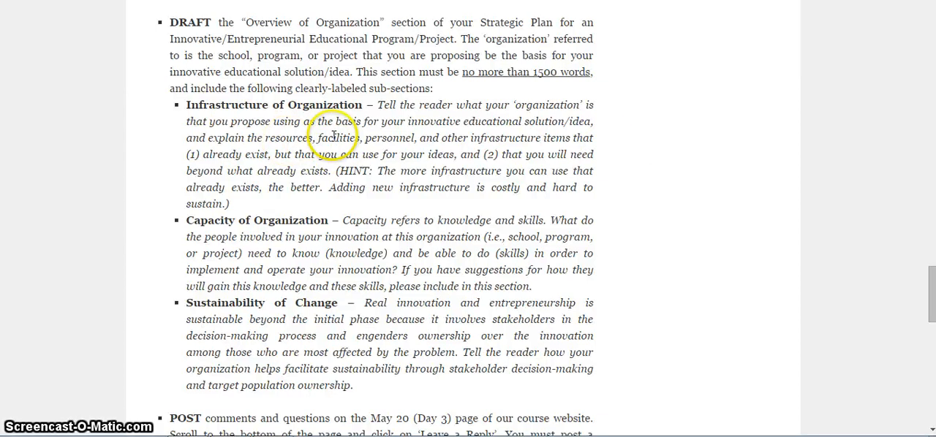
{"action": "mouse_move", "coordinate": [412, 140]}
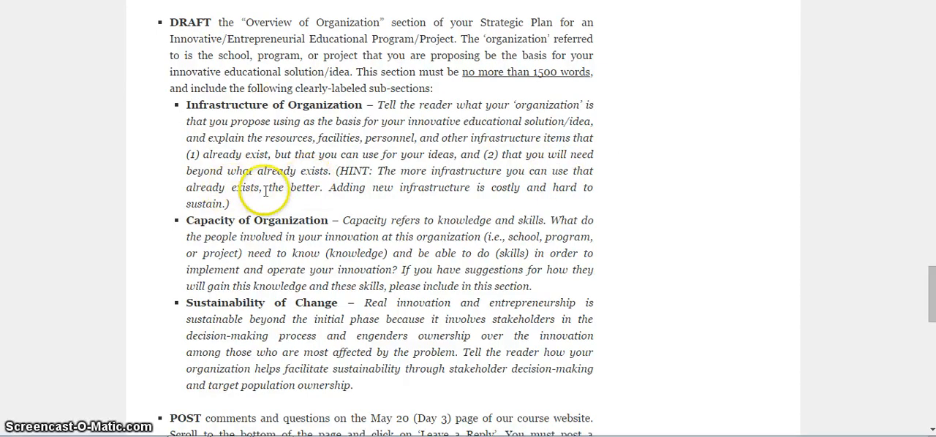
{"action": "mouse_move", "coordinate": [339, 190]}
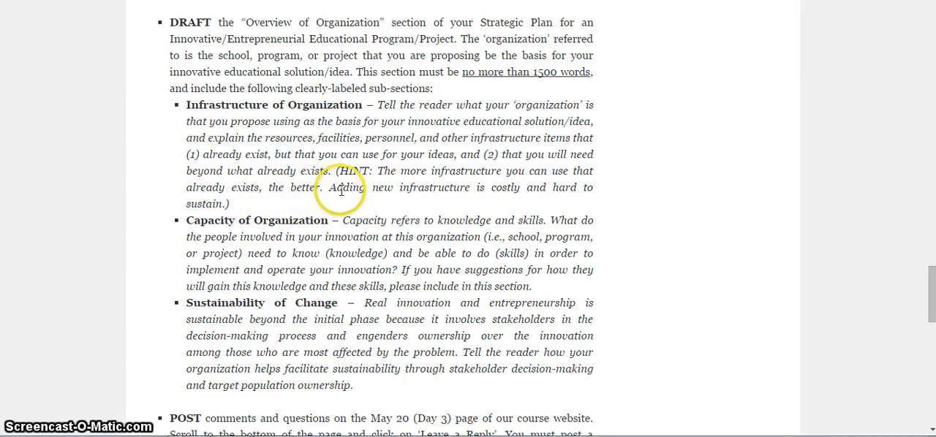
{"action": "mouse_move", "coordinate": [509, 193]}
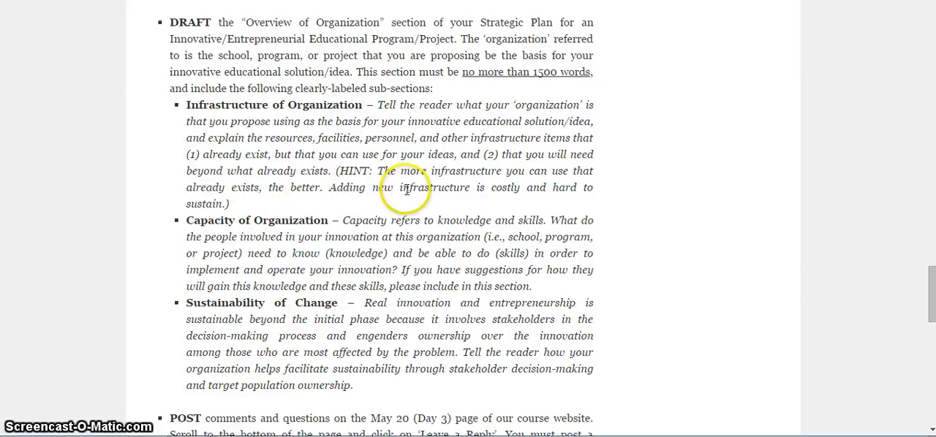
{"action": "mouse_move", "coordinate": [284, 168]}
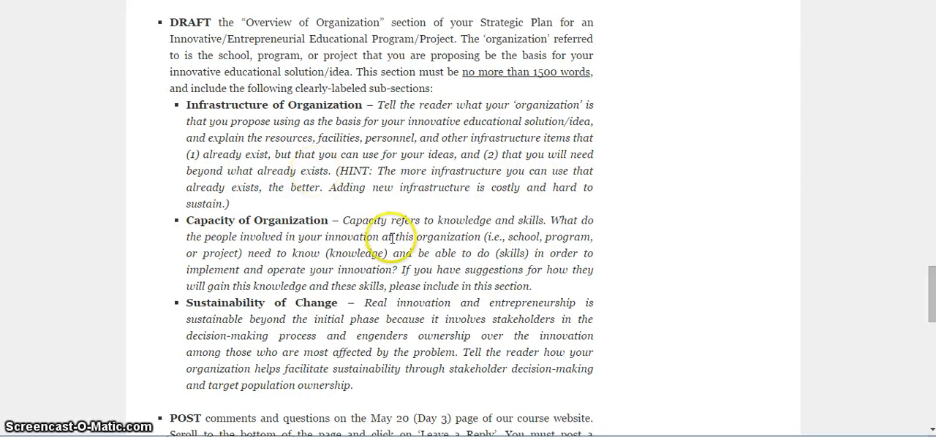
{"action": "mouse_move", "coordinate": [278, 221]}
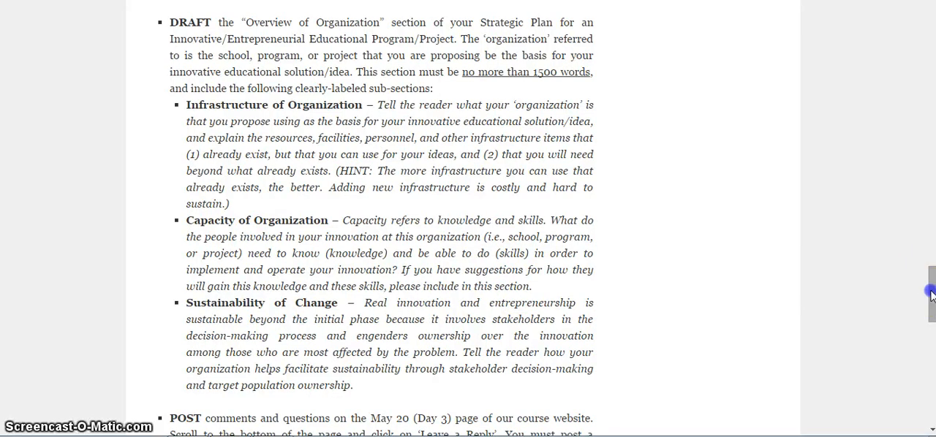
- Scroll to the Sustainability of Change text and highlight the phrase 'engenders ownership'
{"action": "scroll", "scroll_direction": "down", "scroll_amount": 3}
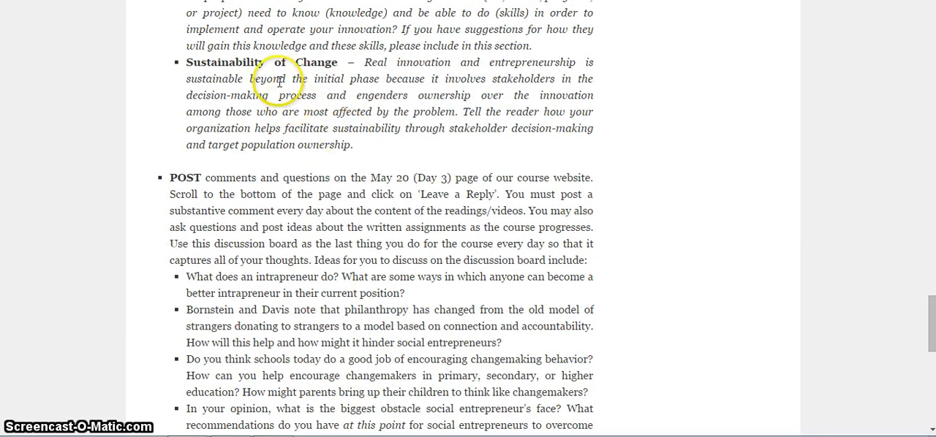
{"action": "mouse_move", "coordinate": [449, 110]}
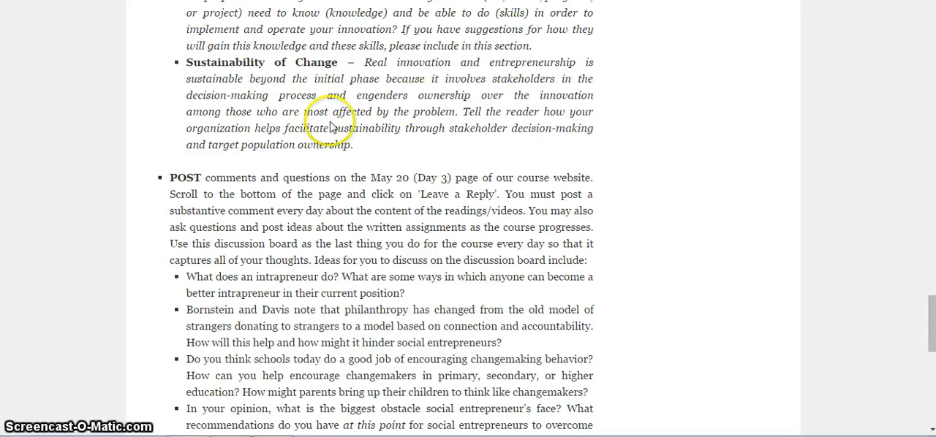
{"action": "mouse_move", "coordinate": [187, 95]}
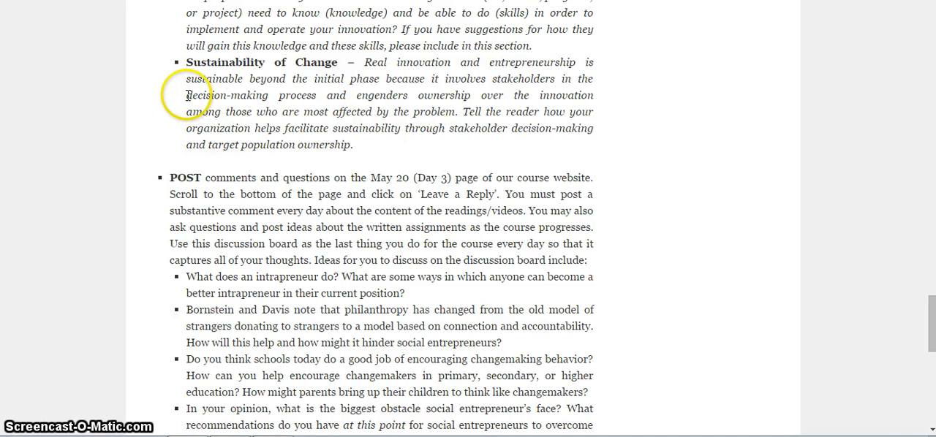
{"action": "double_click", "coordinate": [225, 95]}
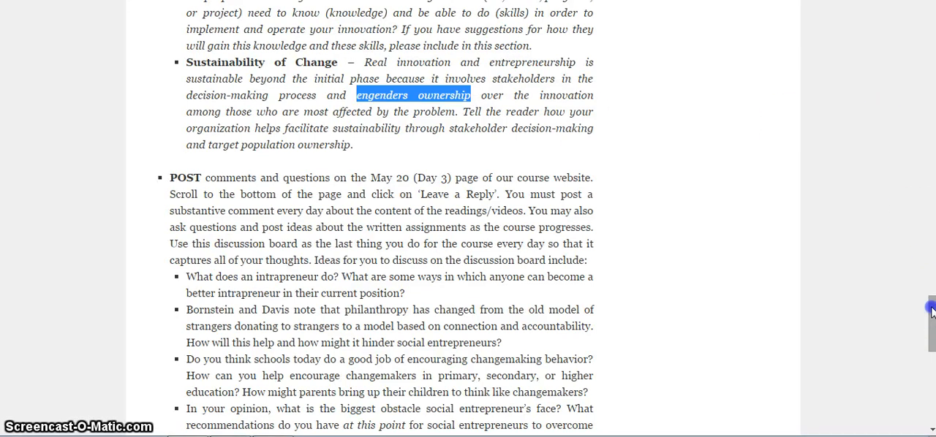
- Scroll down to the four bulleted discussion-board questions under the POST item
{"action": "scroll", "scroll_direction": "down", "scroll_amount": 3}
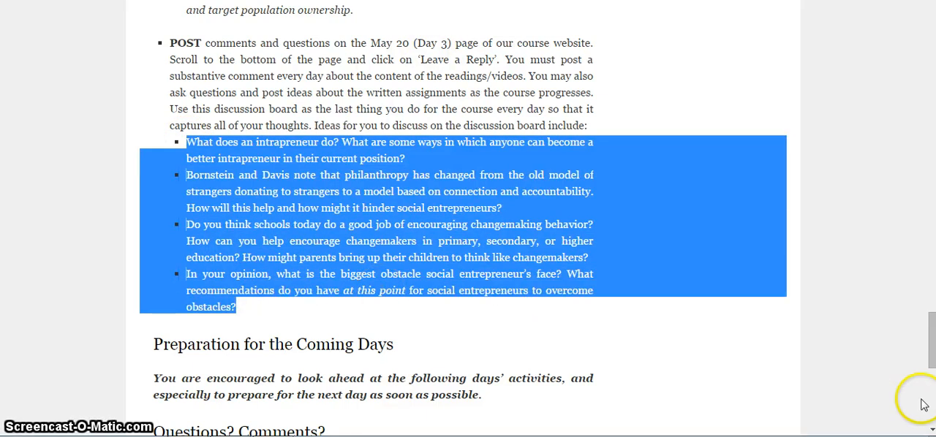
{"action": "scroll", "scroll_direction": "down", "scroll_amount": 3}
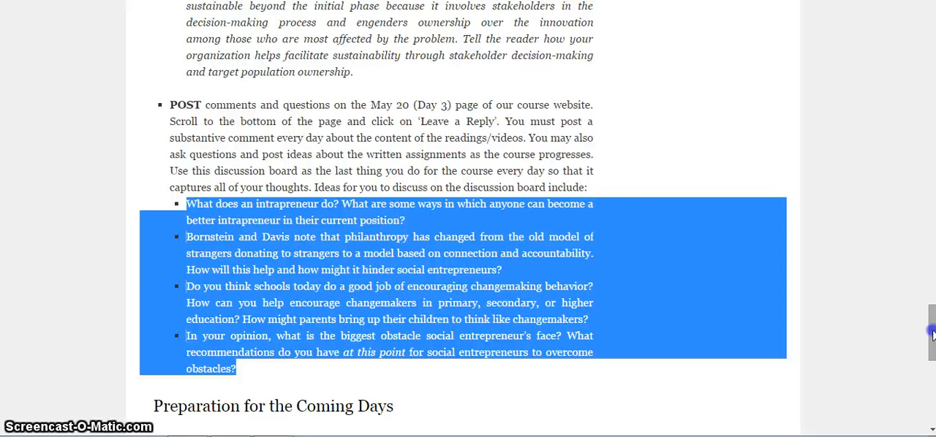
- Scroll to the closing Preparation for the Coming Days and Questions? Comments? sections
{"action": "scroll", "scroll_direction": "down", "scroll_amount": 3}
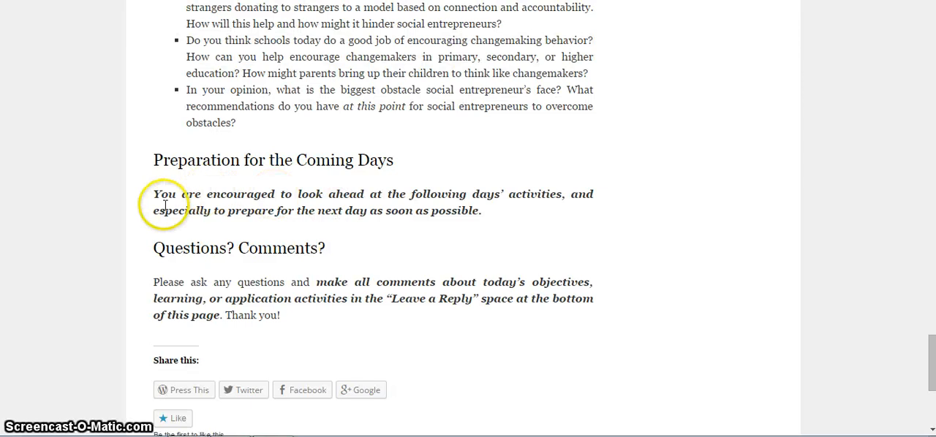
{"action": "mouse_move", "coordinate": [307, 298]}
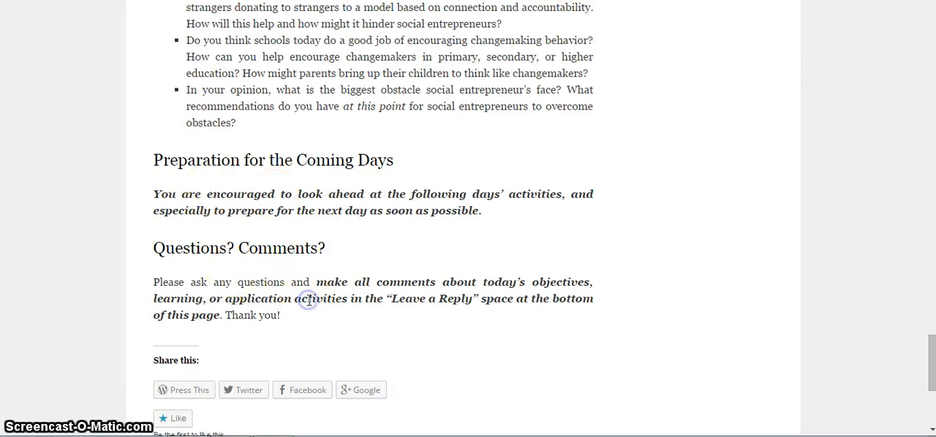
{"action": "mouse_move", "coordinate": [582, 380]}
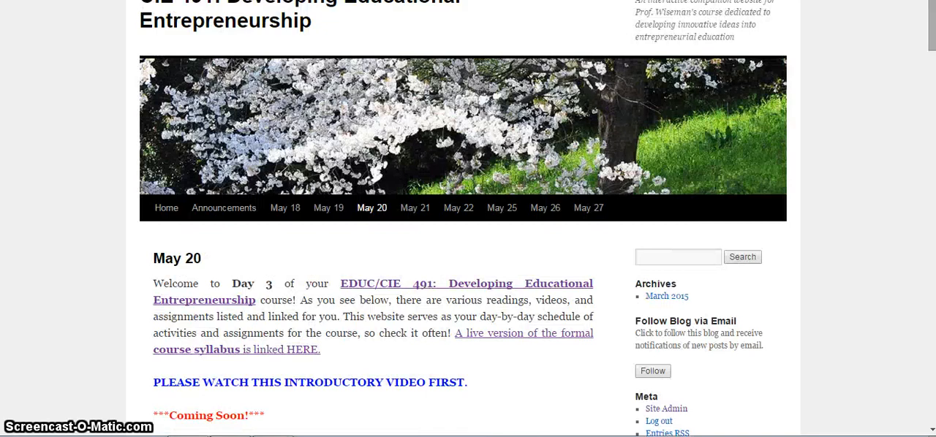
{"action": "mouse_move", "coordinate": [846, 87]}
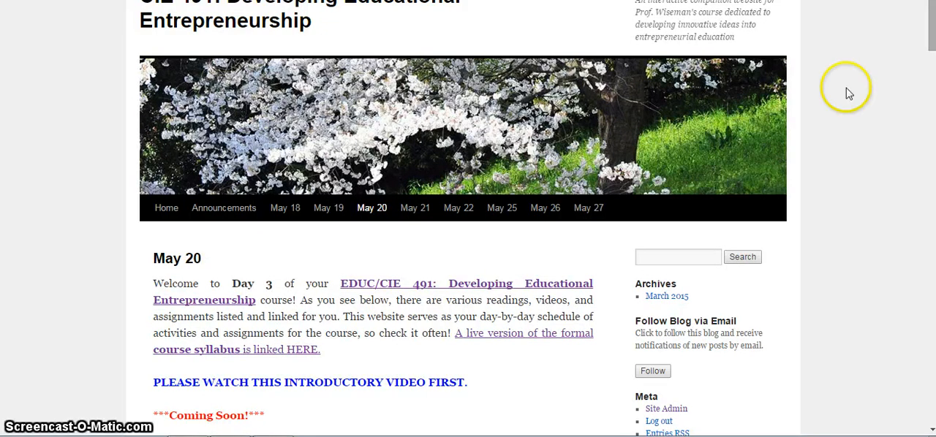